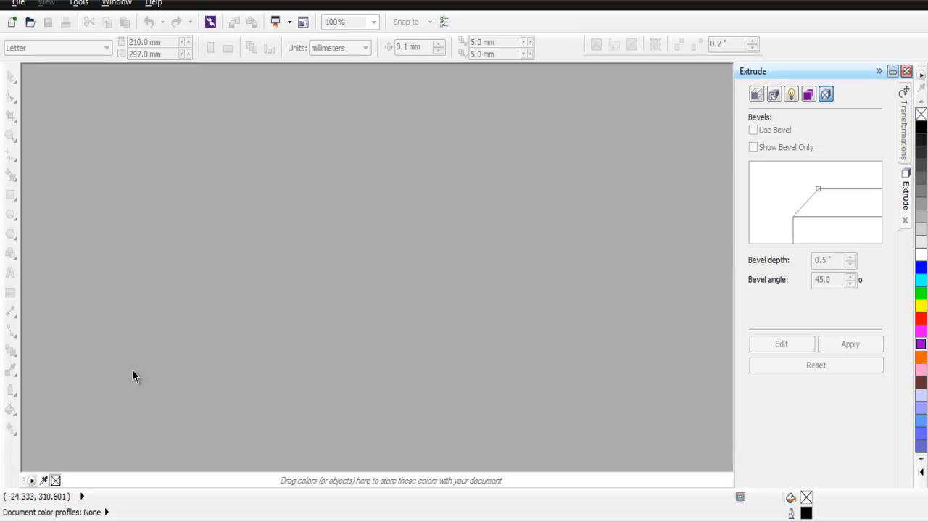
mouse_move(145, 371)
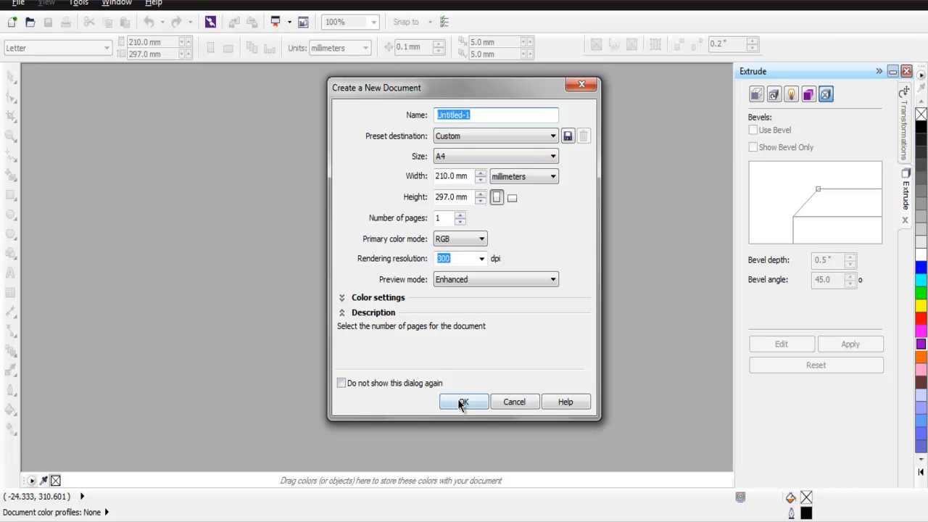
Create the new A4 document and zoom in on the top-left of the page
click(464, 402)
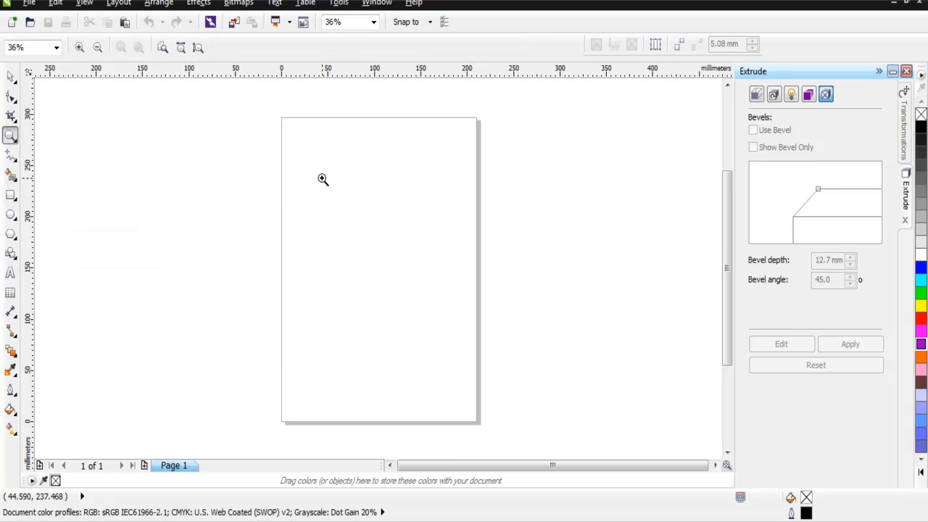
click(321, 180)
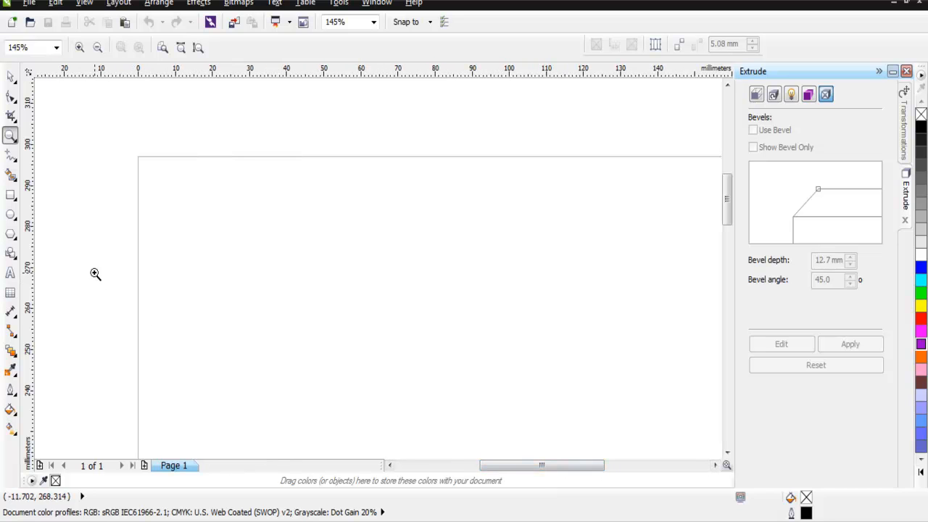
mouse_move(85, 271)
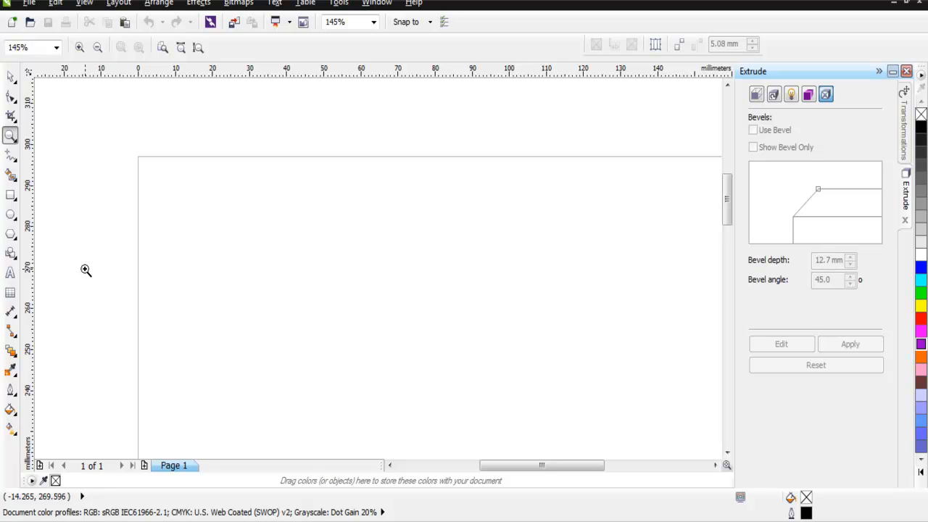
mouse_move(104, 270)
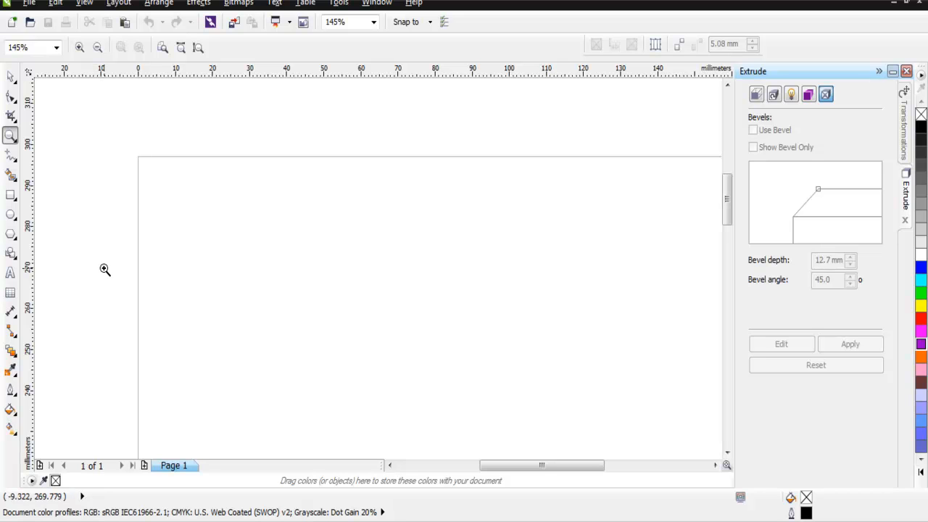
mouse_move(12, 234)
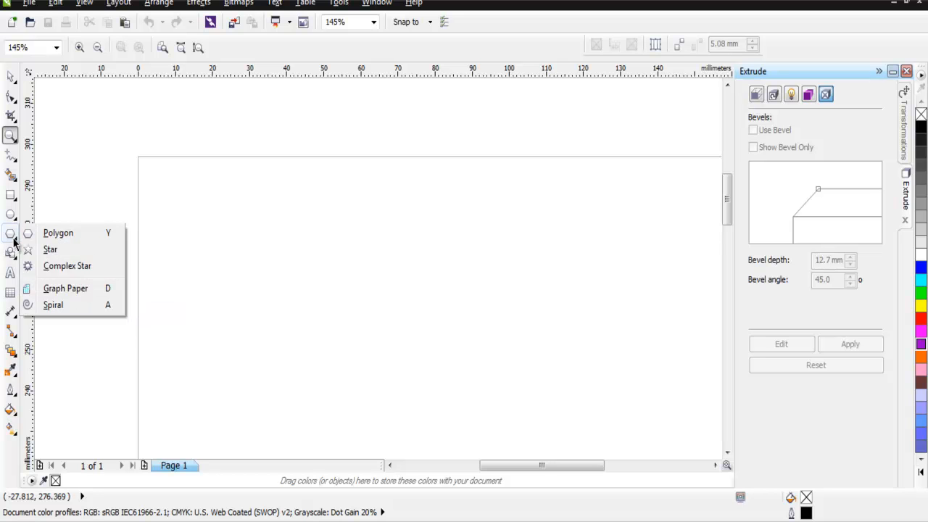
mouse_move(58, 232)
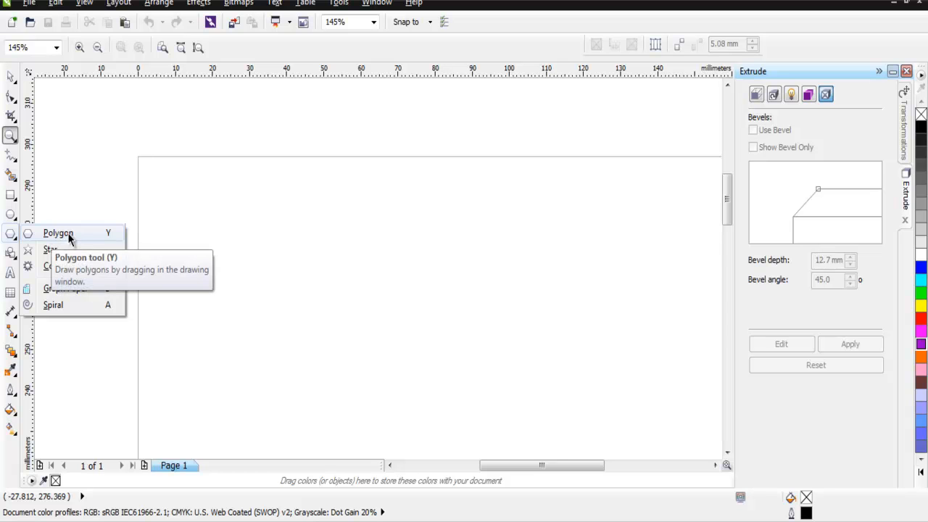
Draw a roughly 30 mm pentagon near the top-left of the page with the Polygon tool
click(58, 232)
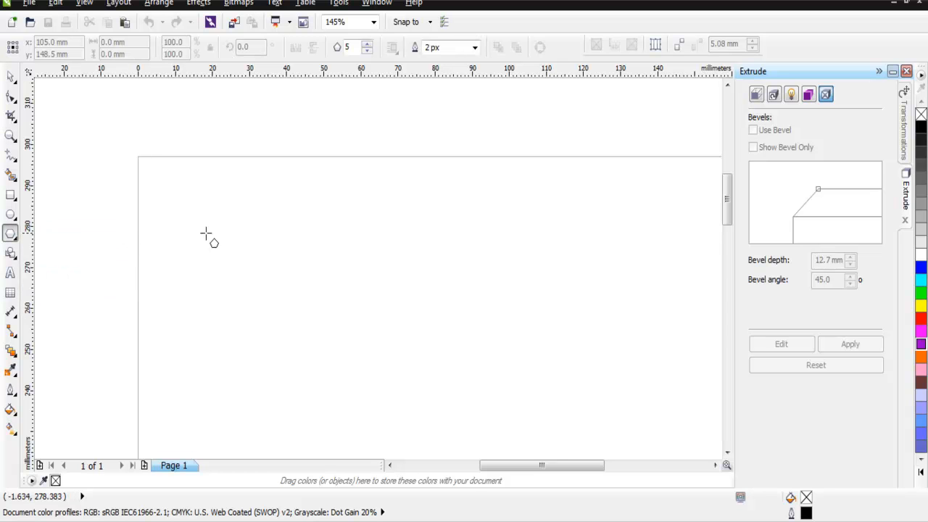
drag(210, 239, 322, 352)
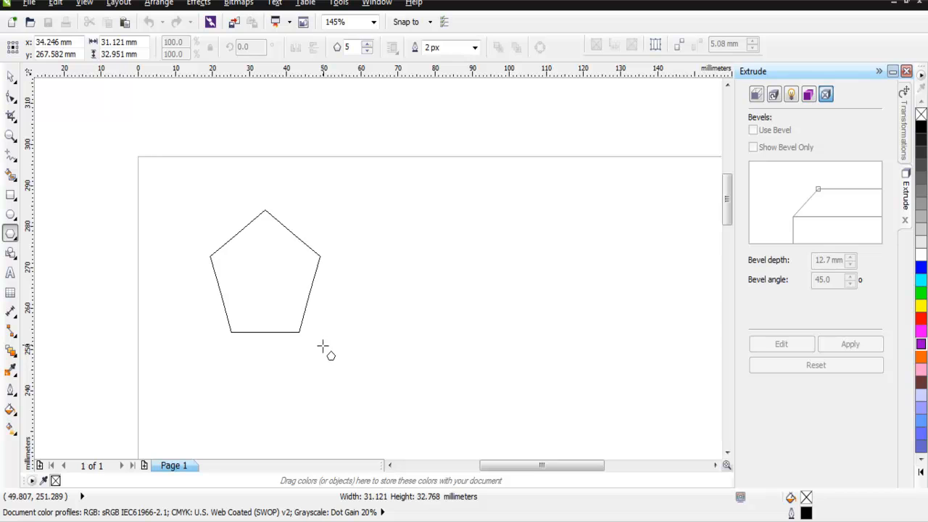
click(265, 273)
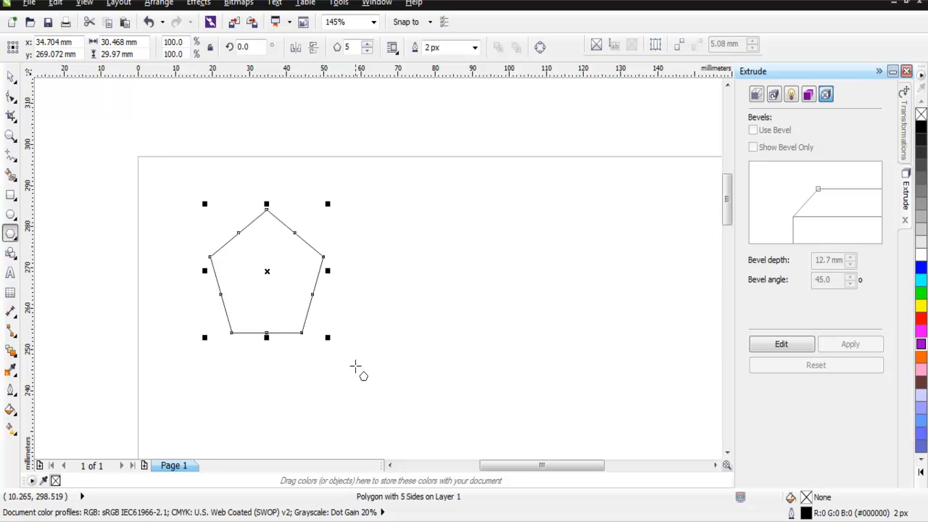
mouse_move(361, 63)
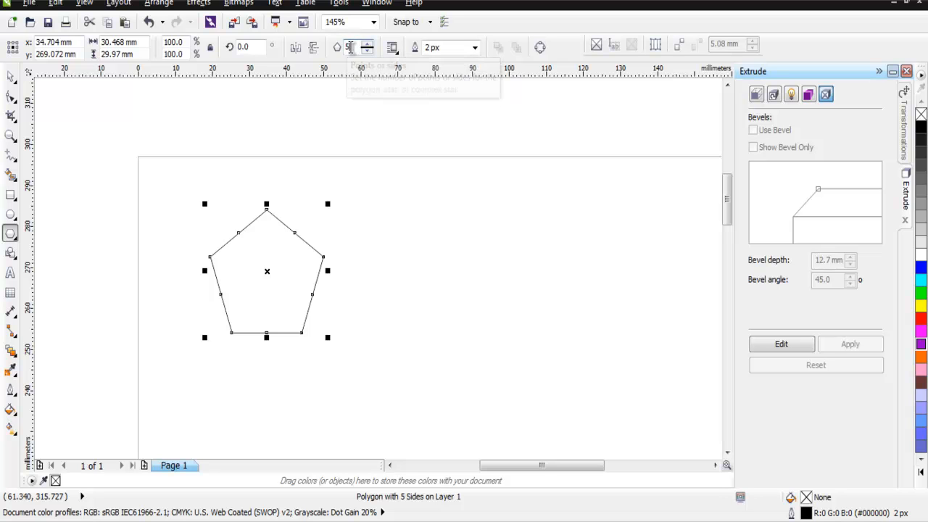
mouse_move(351, 47)
text(3)
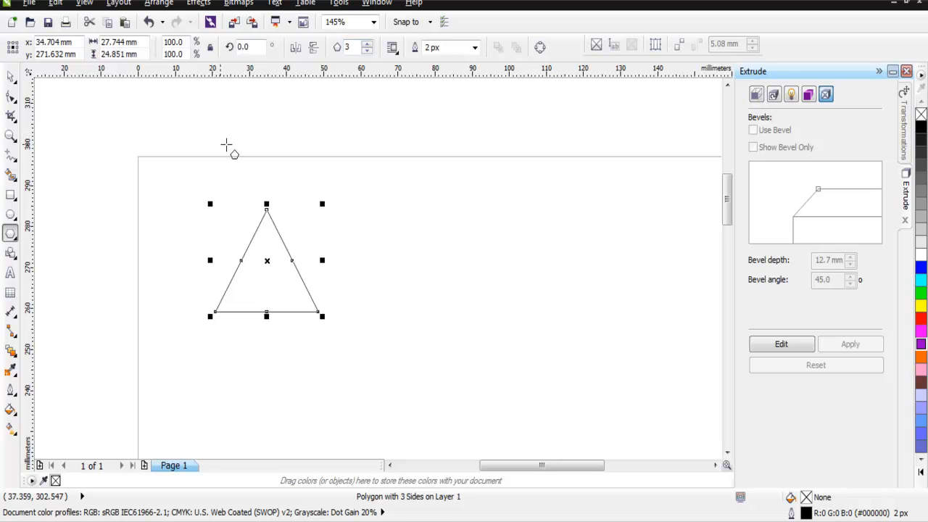
mouse_move(224, 364)
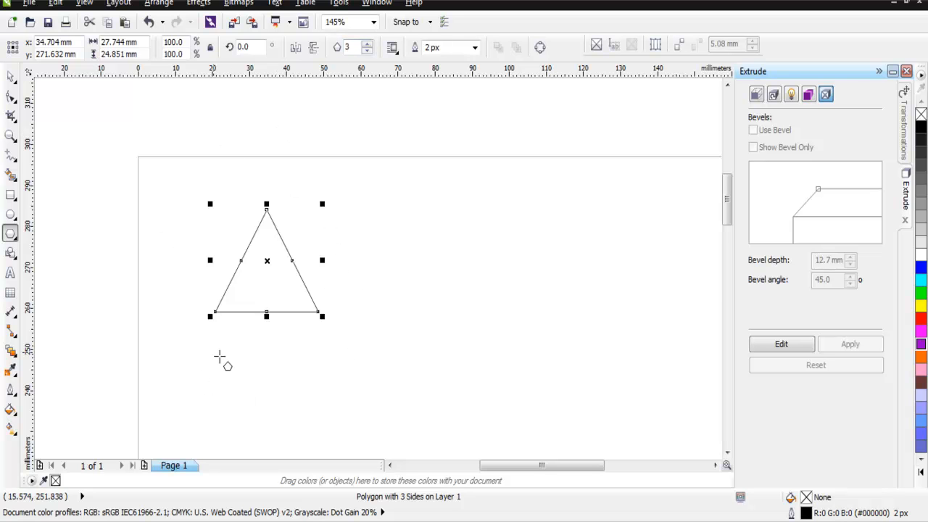
mouse_move(161, 312)
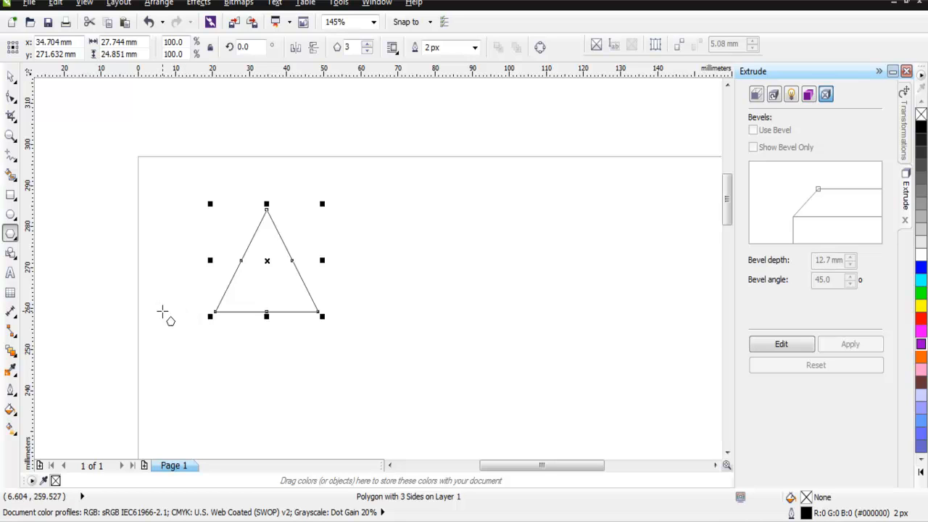
mouse_move(322, 397)
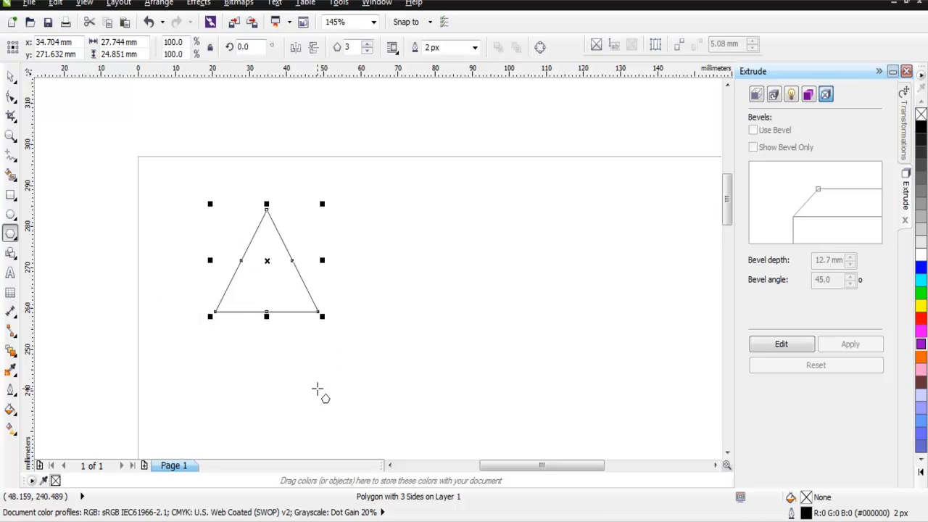
mouse_move(12, 232)
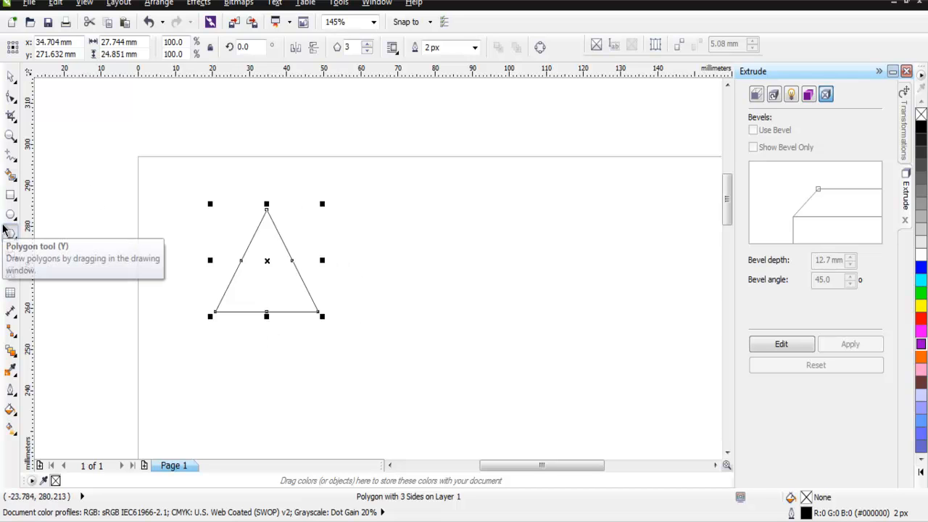
mouse_move(664, 359)
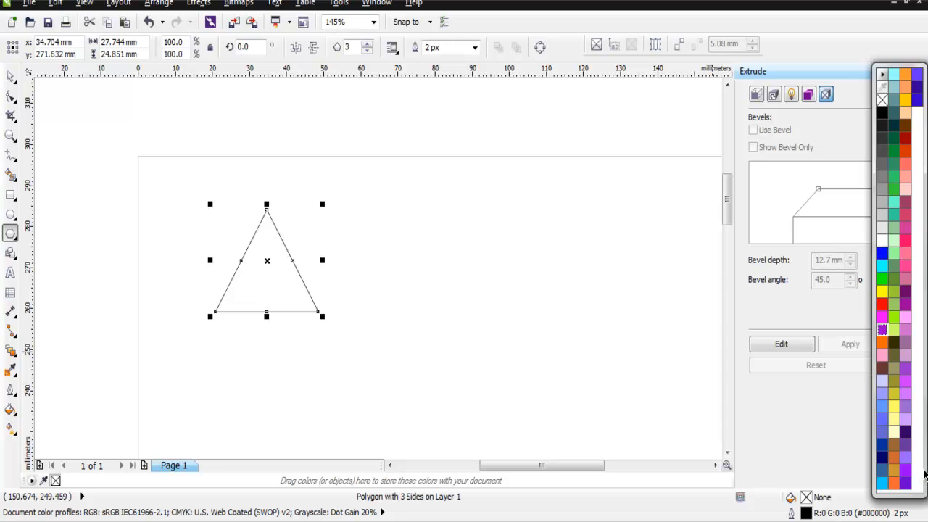
mouse_move(893, 281)
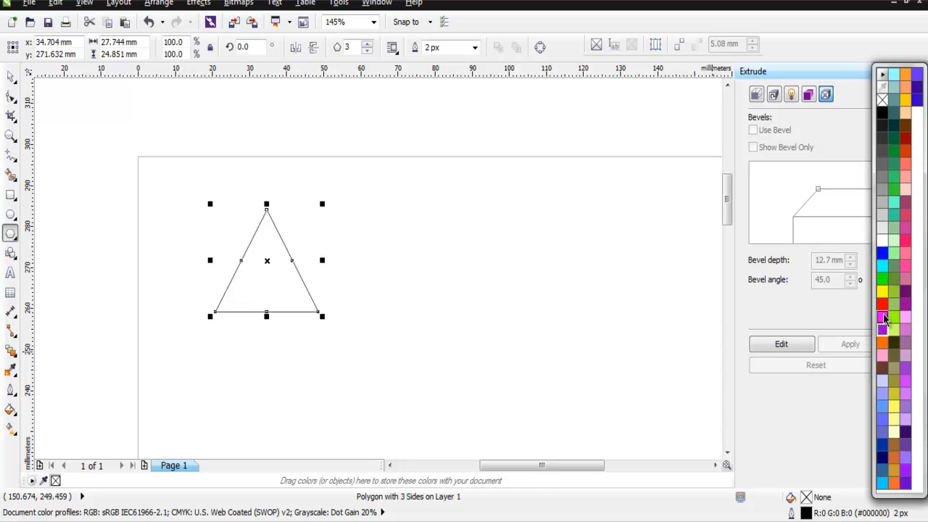
Fill the triangle with solid red from the color palette
click(882, 304)
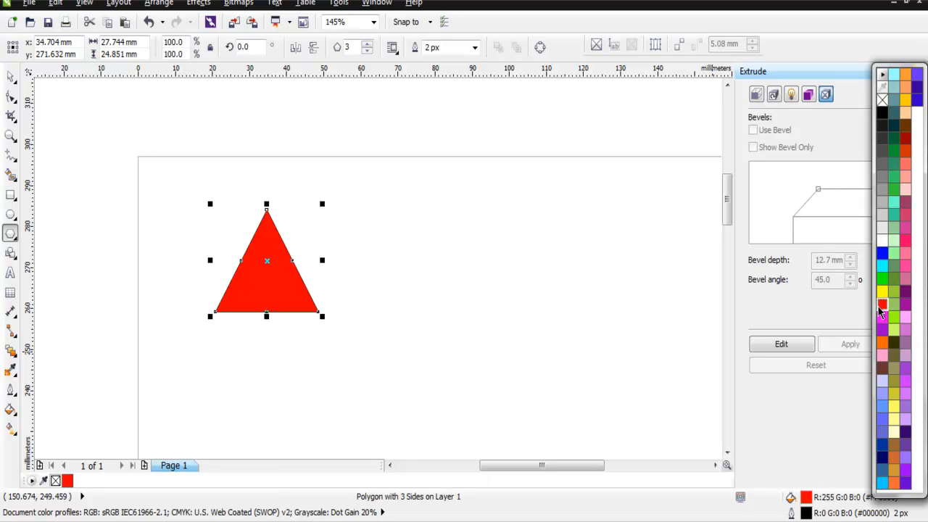
mouse_move(884, 298)
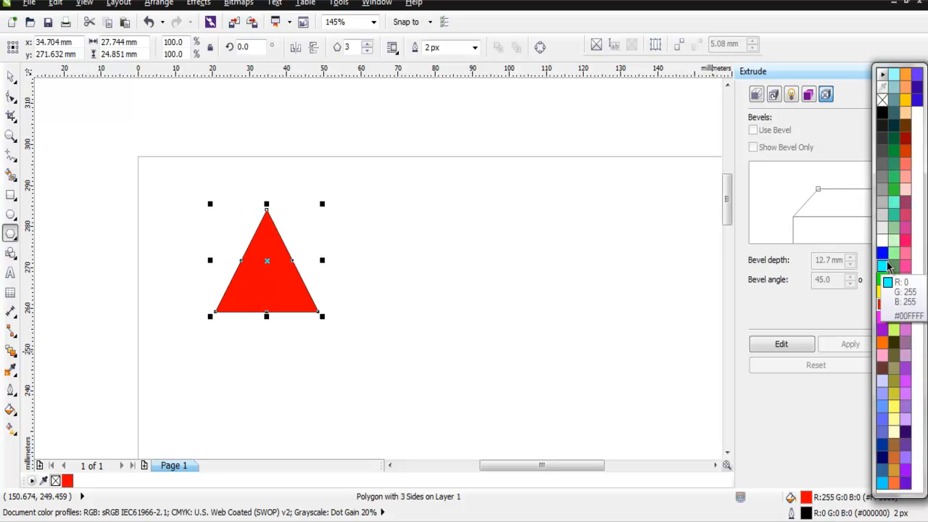
mouse_move(885, 293)
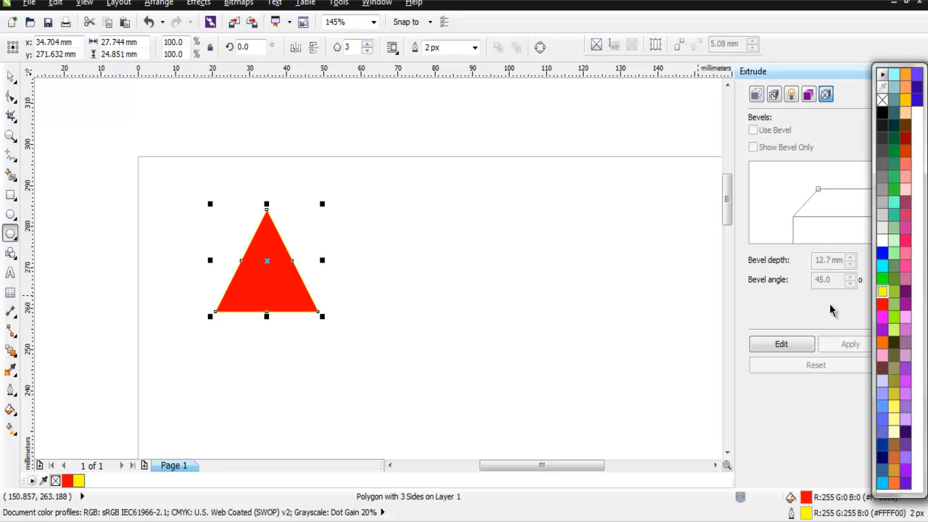
mouse_move(196, 297)
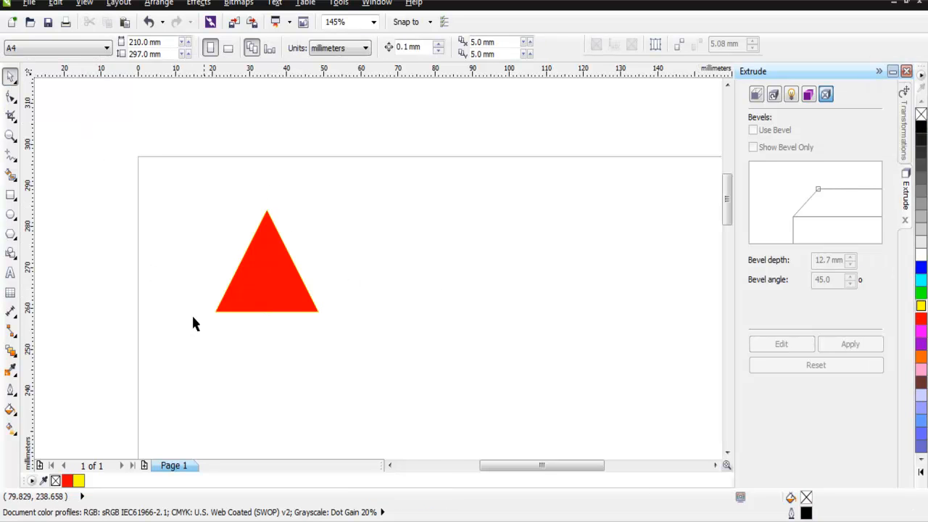
mouse_move(392, 305)
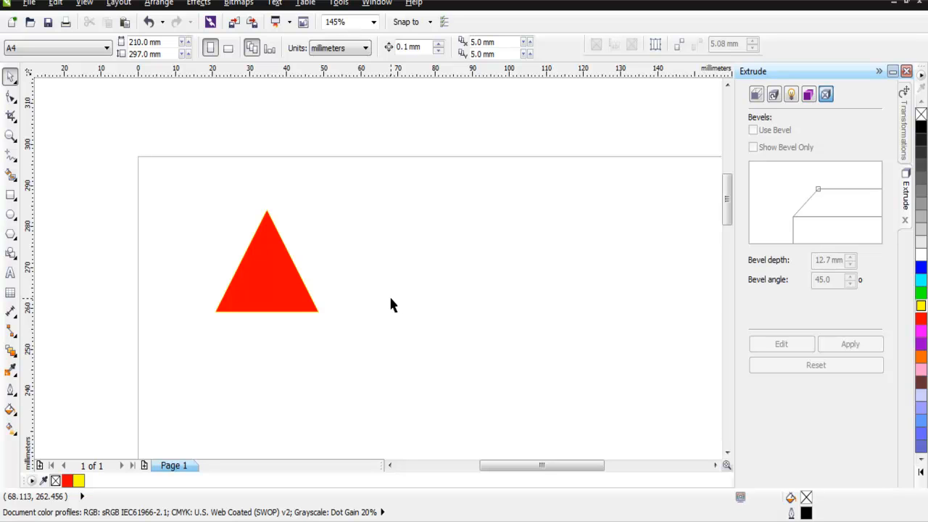
Remove the red triangle and bring up the line-drawing tool flyout
click(267, 268)
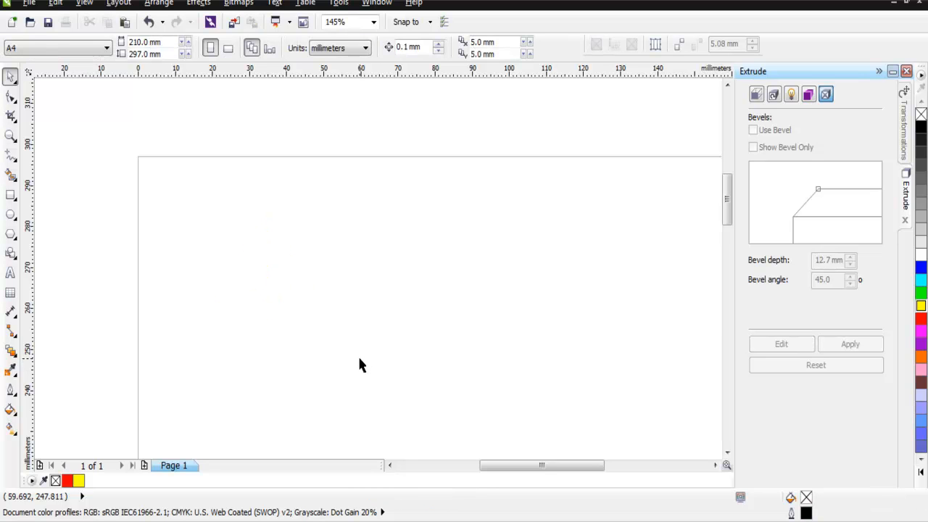
mouse_move(29, 181)
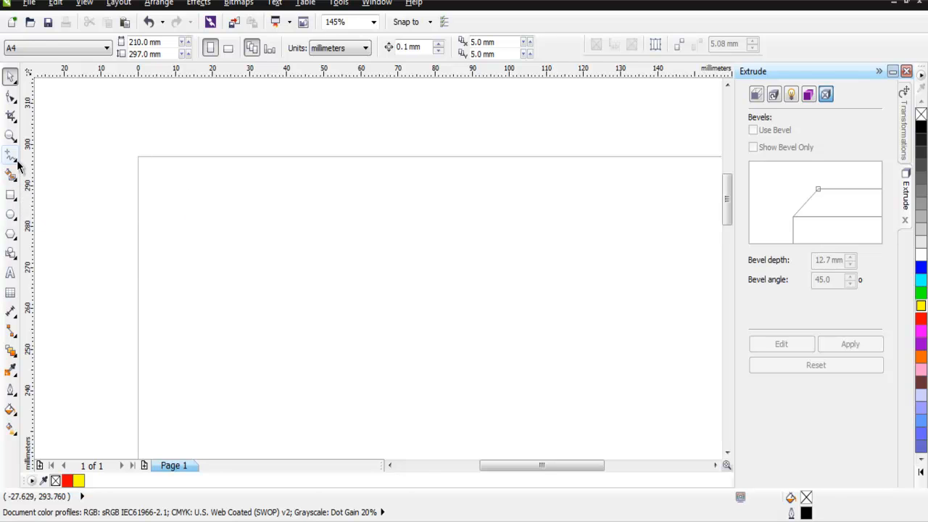
click(10, 154)
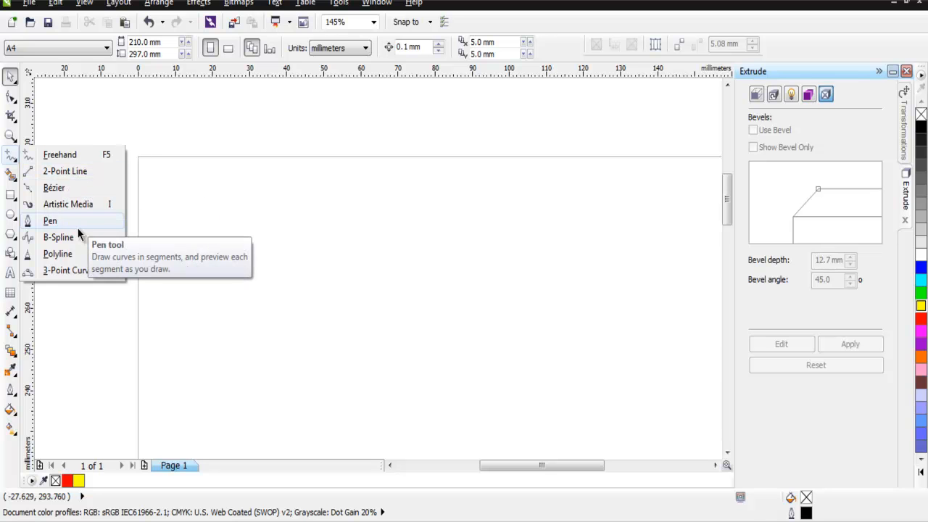
mouse_move(55, 224)
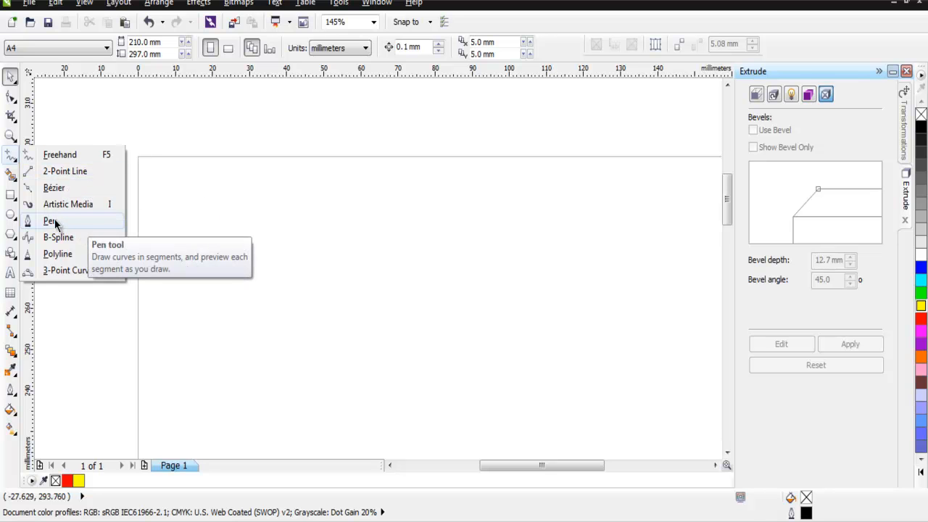
mouse_move(153, 290)
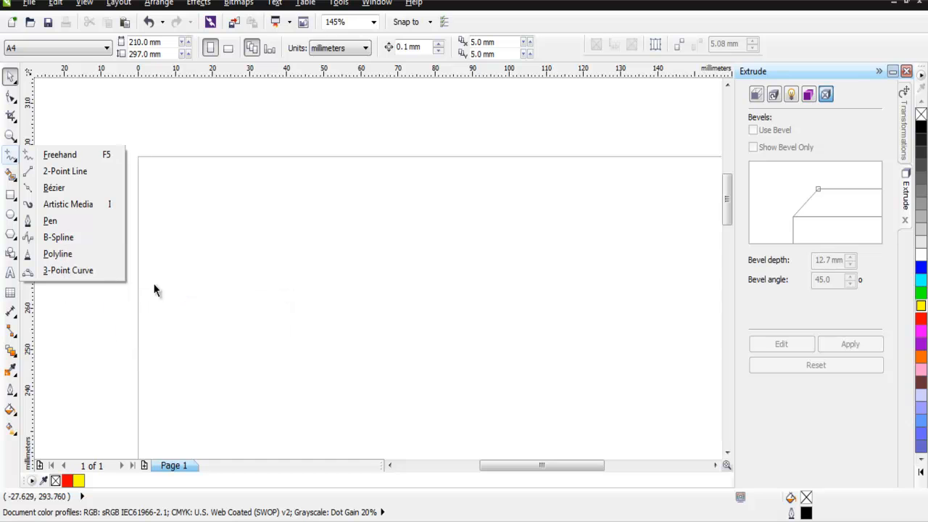
mouse_move(124, 285)
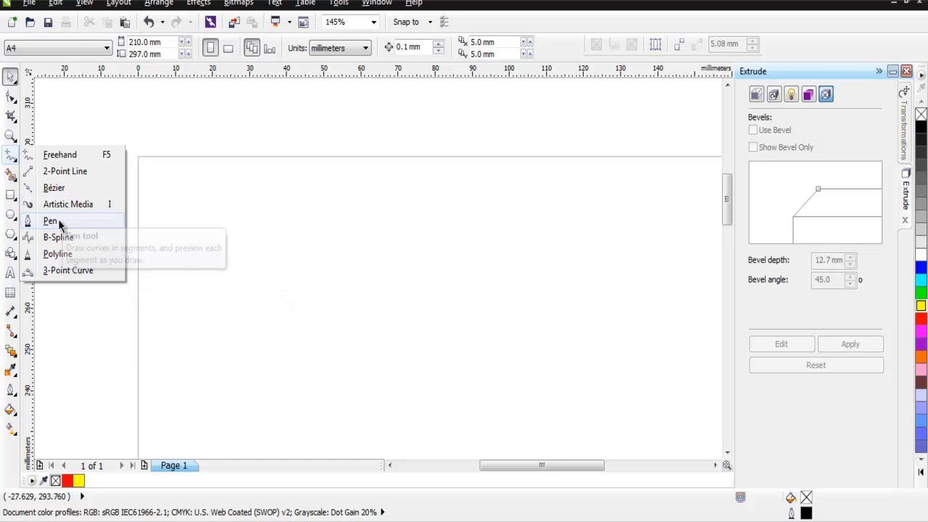
Draw the triangle's sides as connected straight segments with the Pen tool
click(51, 221)
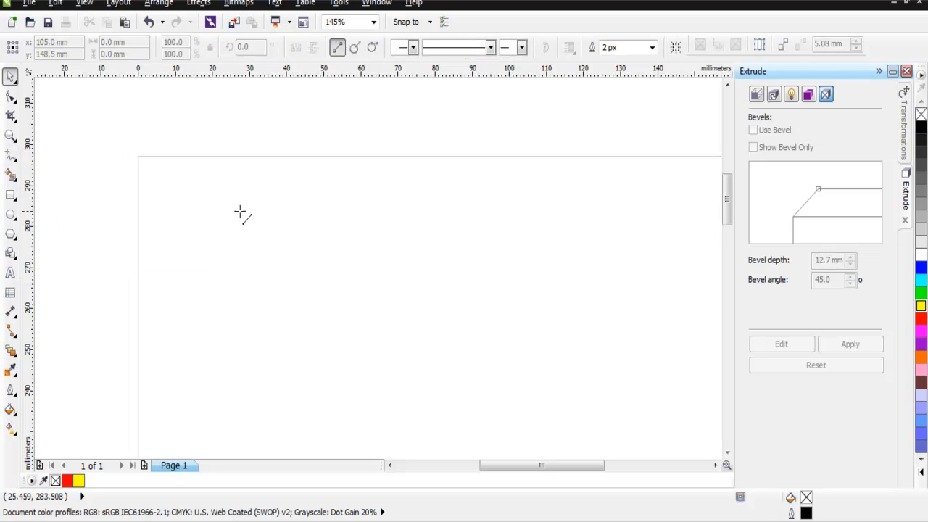
drag(268, 210, 210, 339)
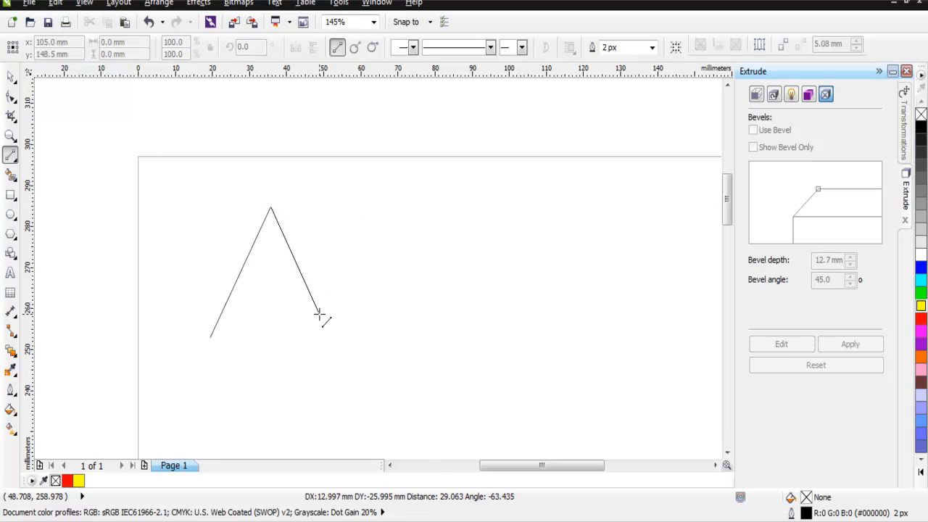
mouse_move(336, 339)
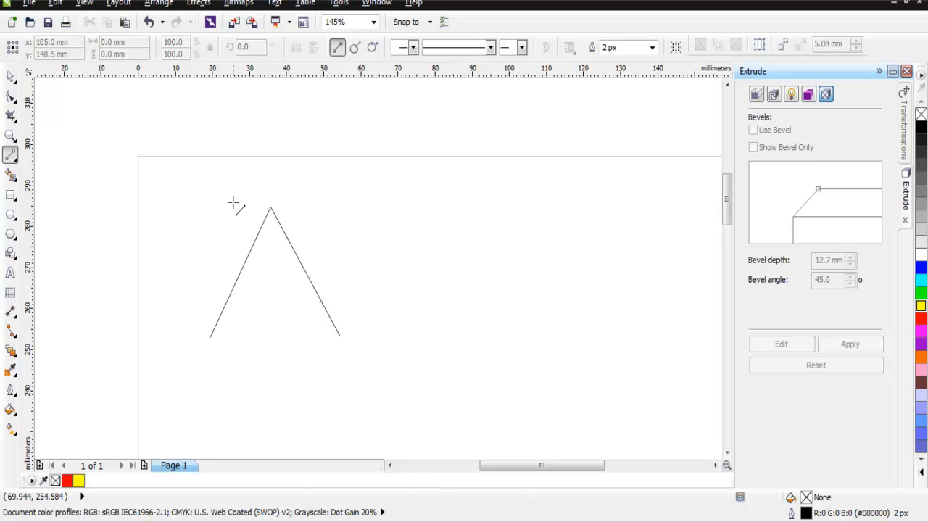
mouse_move(211, 343)
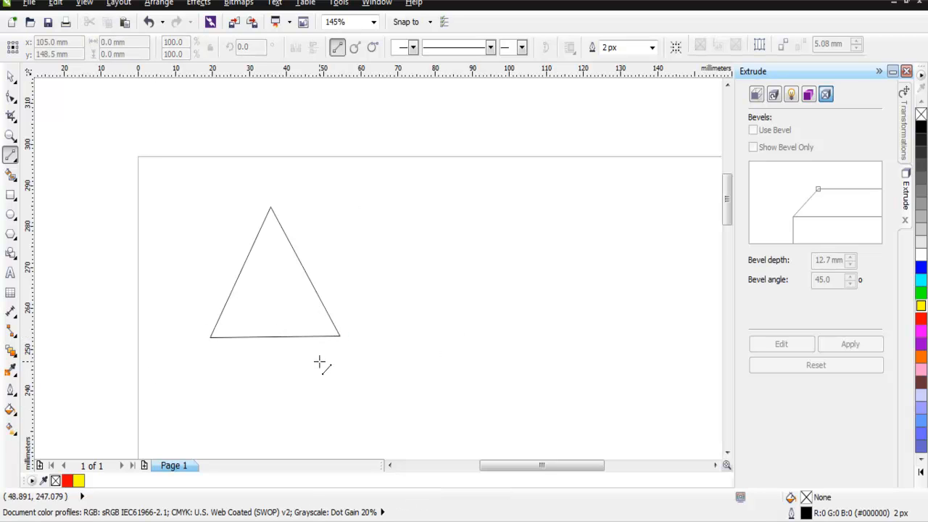
mouse_move(333, 341)
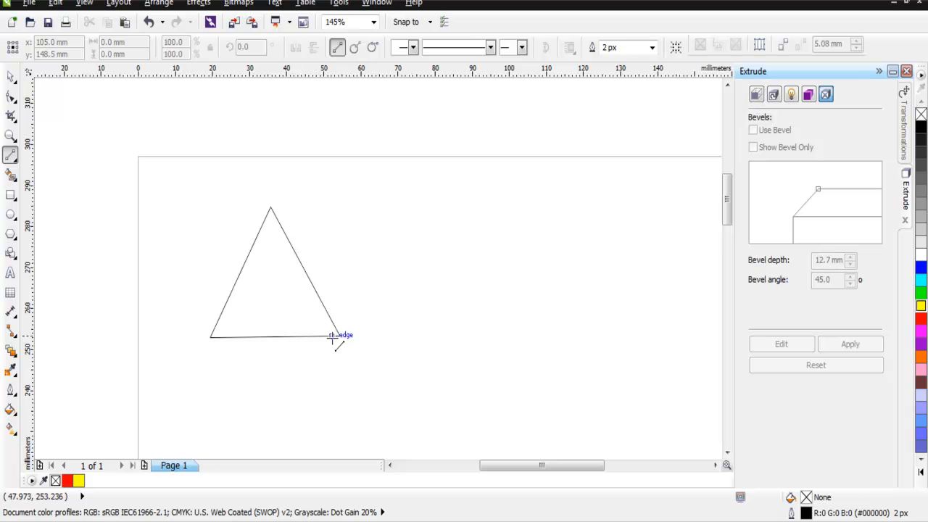
mouse_move(377, 360)
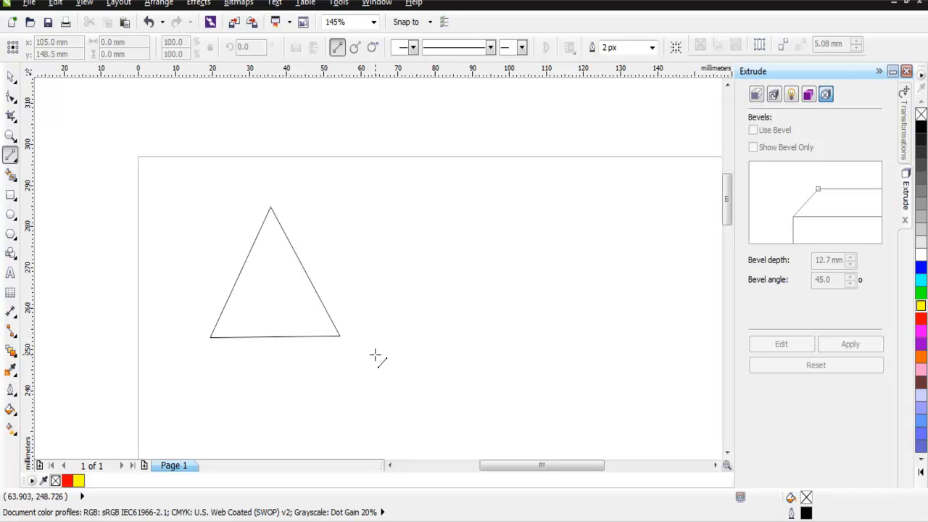
mouse_move(3, 232)
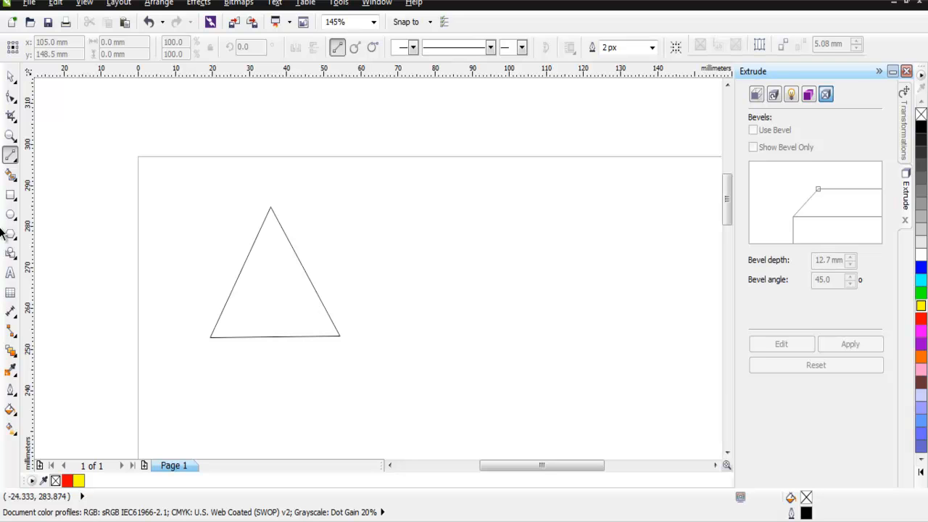
mouse_move(22, 232)
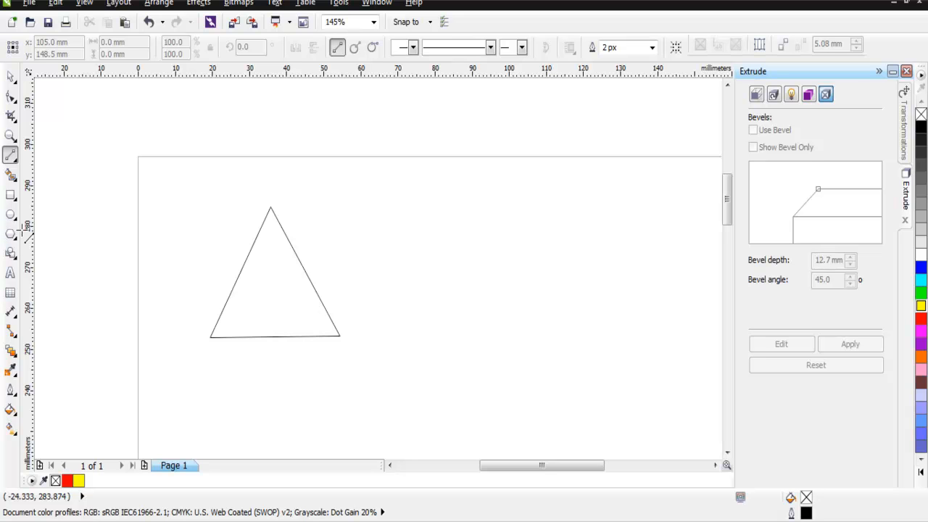
mouse_move(331, 391)
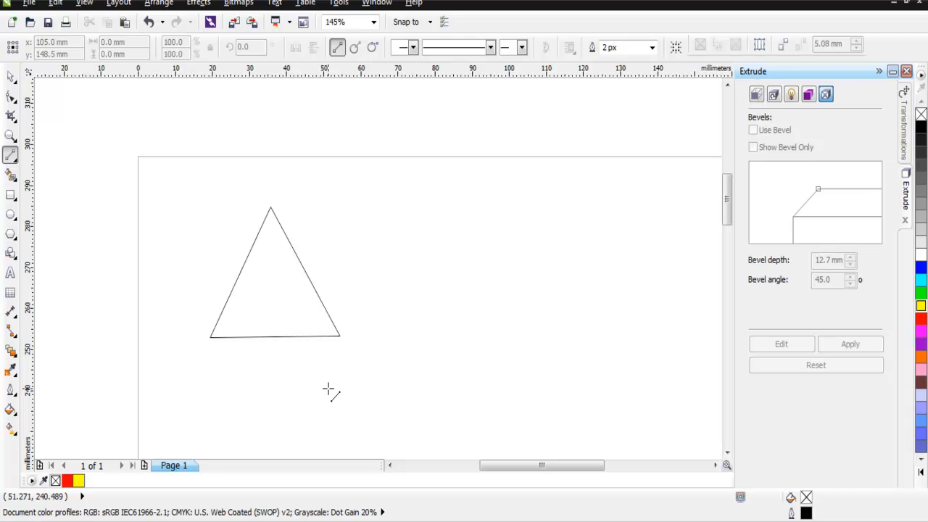
Replace the line triangle with a polygon triangle near the top-left, filled light blue
click(12, 79)
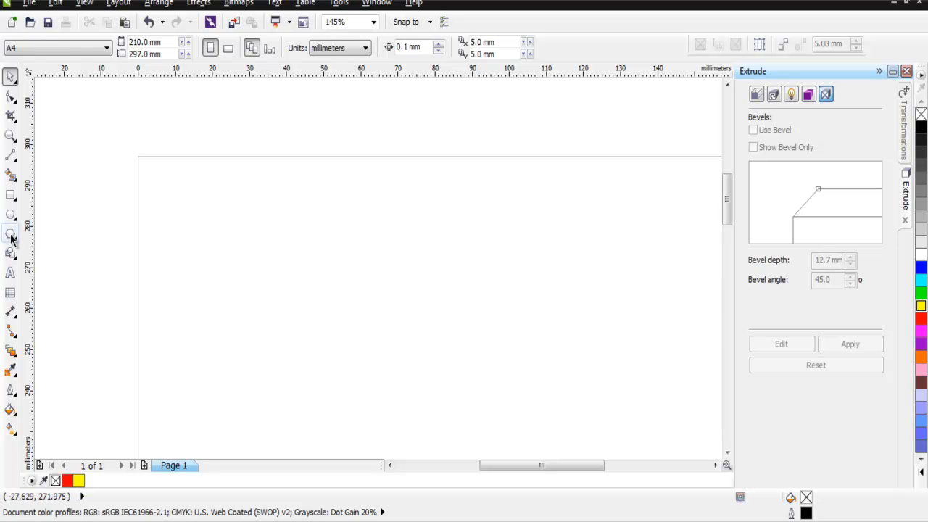
click(12, 233)
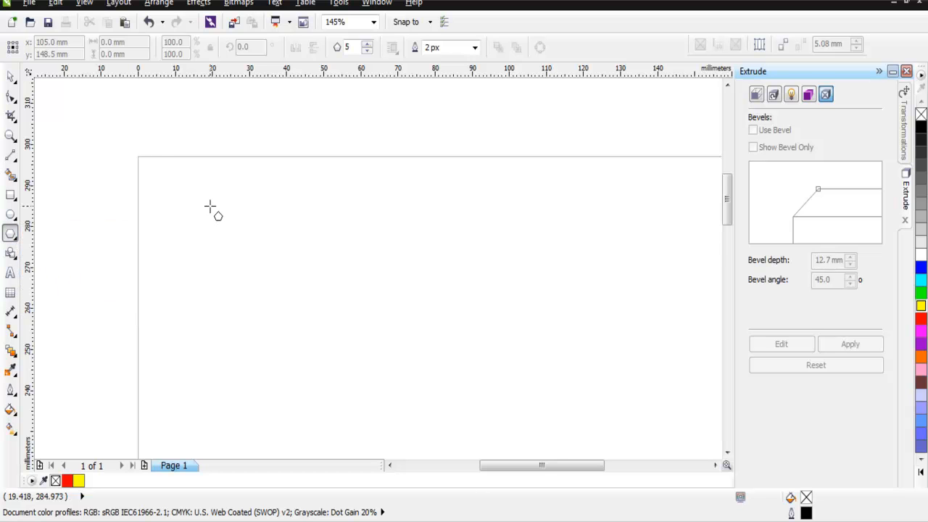
drag(206, 200, 322, 325)
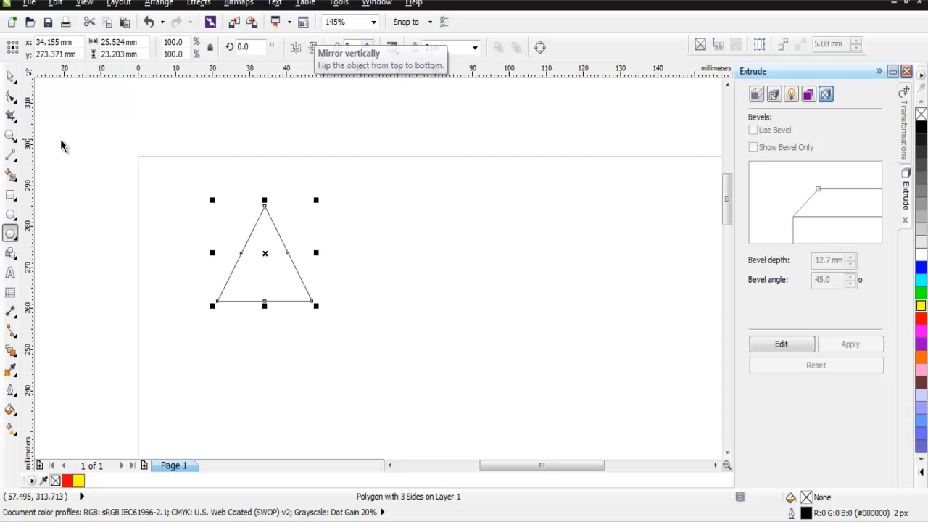
mouse_move(921, 428)
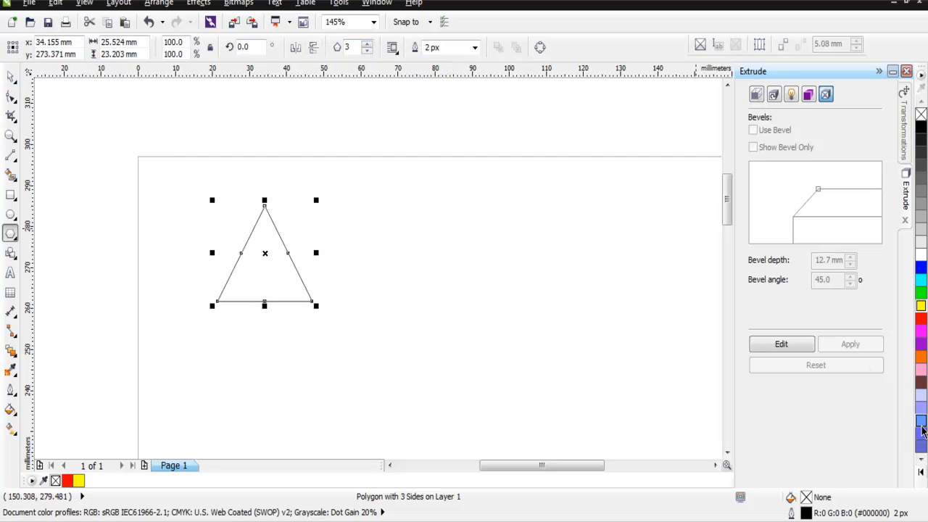
click(920, 420)
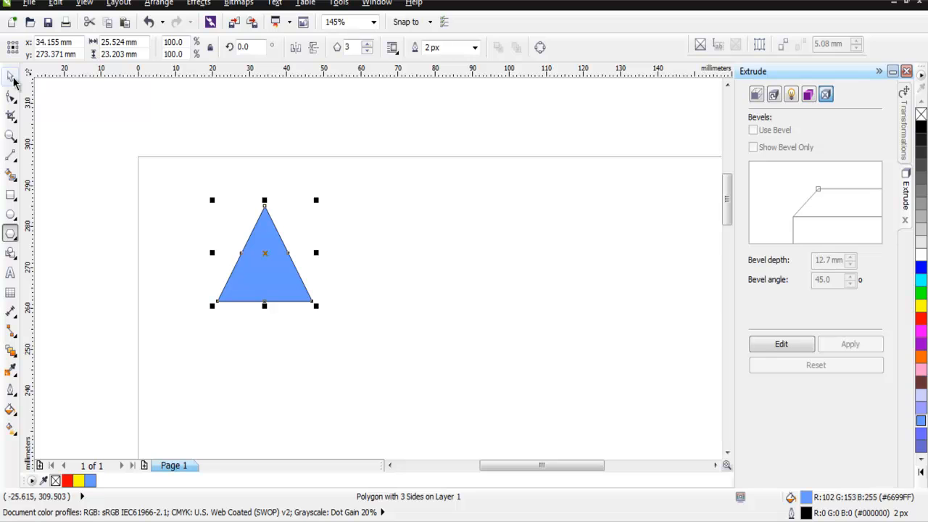
mouse_move(365, 356)
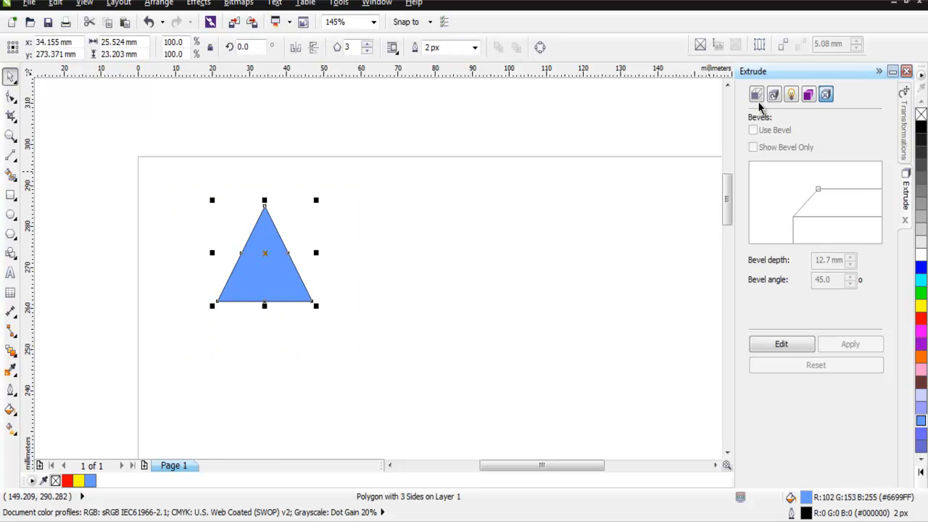
mouse_move(771, 80)
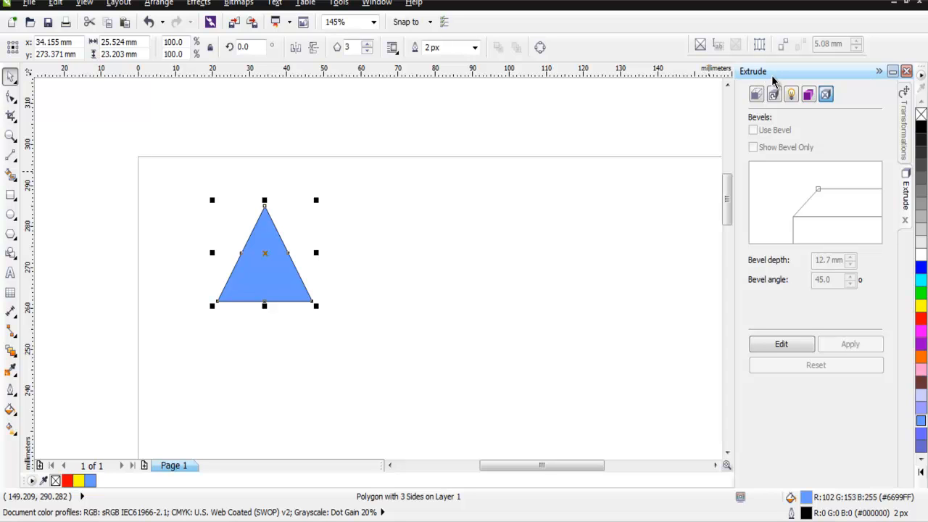
mouse_move(757, 94)
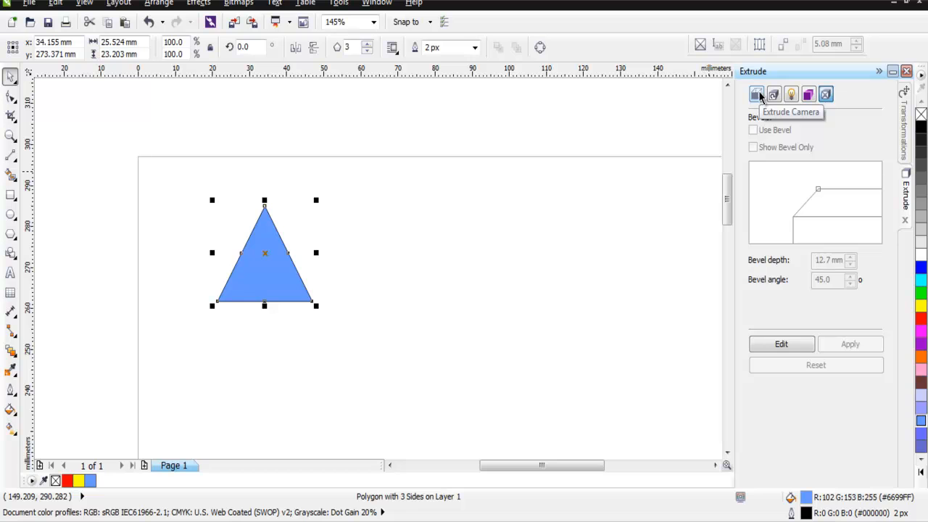
click(757, 94)
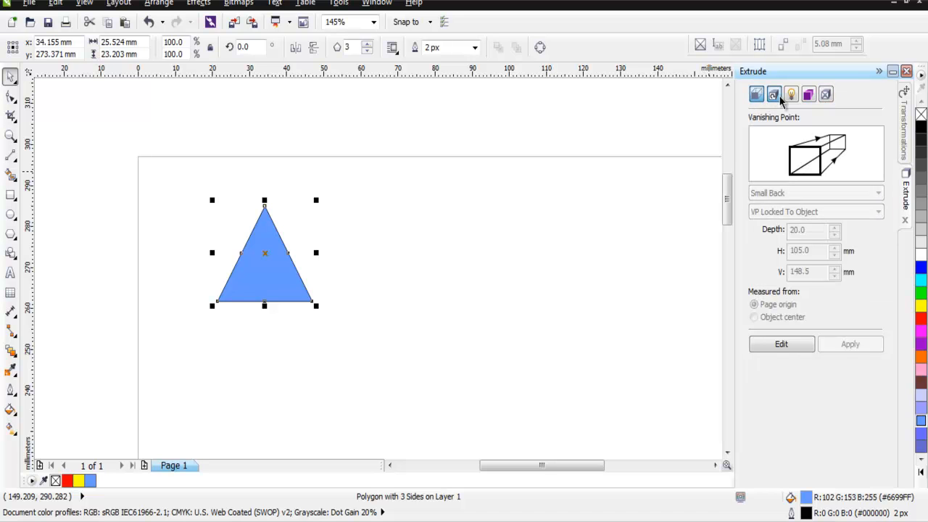
click(792, 94)
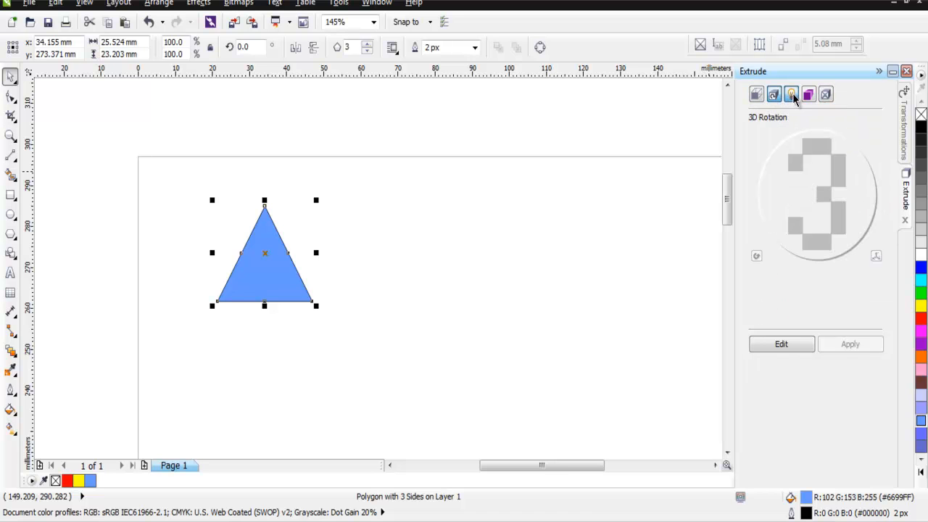
click(810, 94)
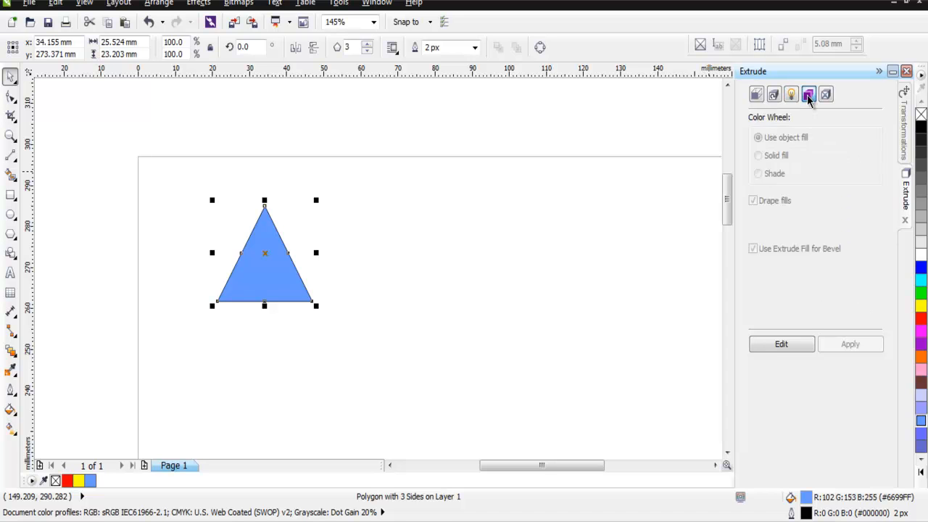
mouse_move(827, 95)
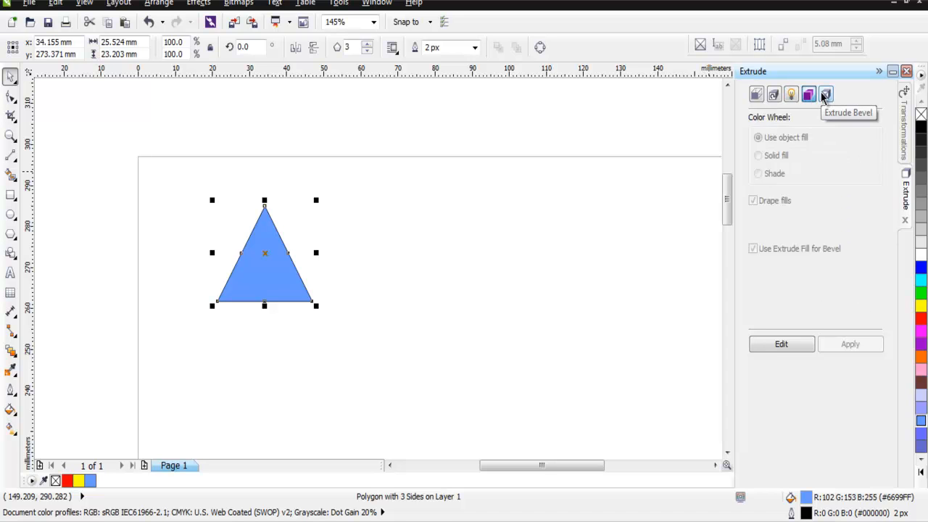
click(757, 94)
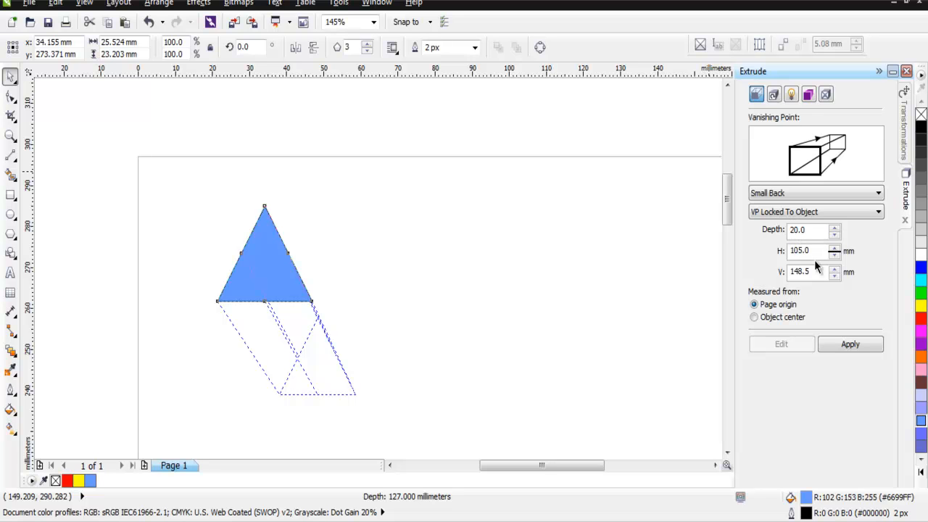
Extrude the blue triangle with depth 5.0 and vanishing point 105.0 by 147.5 mm, applied
click(835, 234)
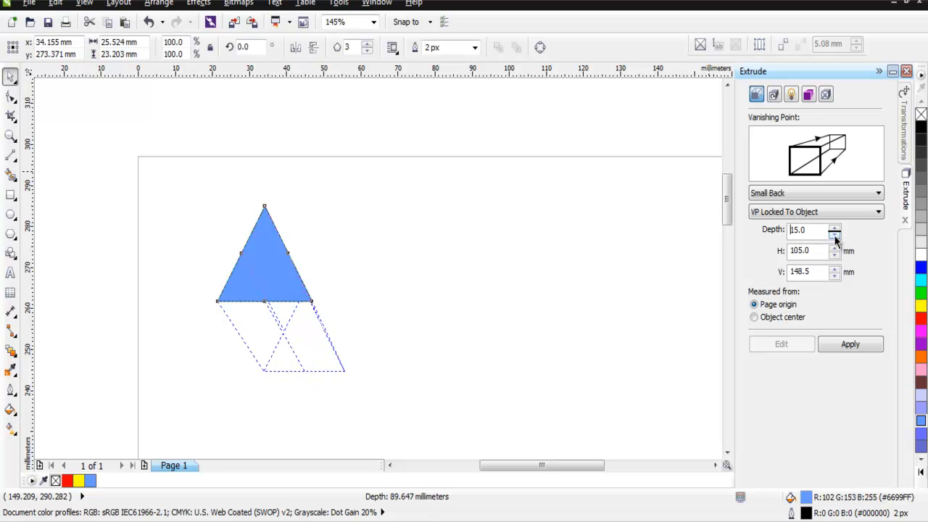
click(836, 232)
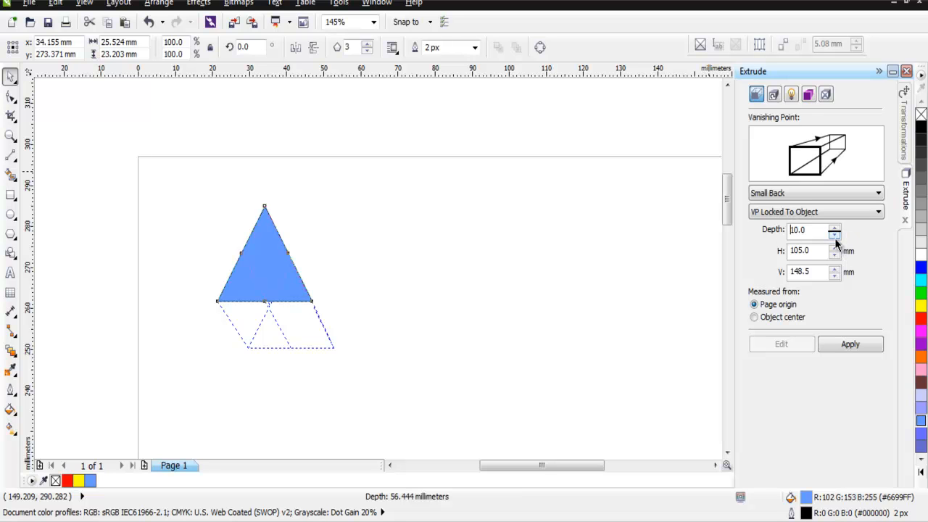
click(836, 232)
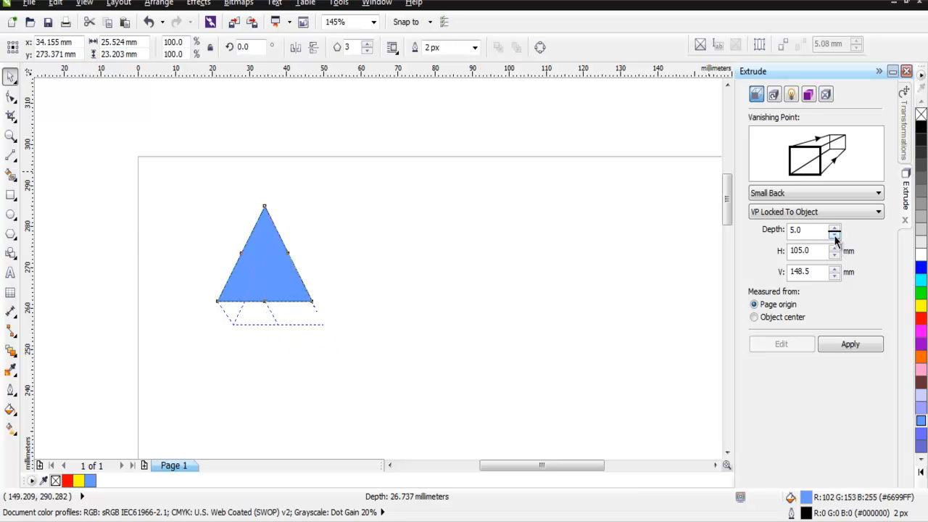
click(835, 247)
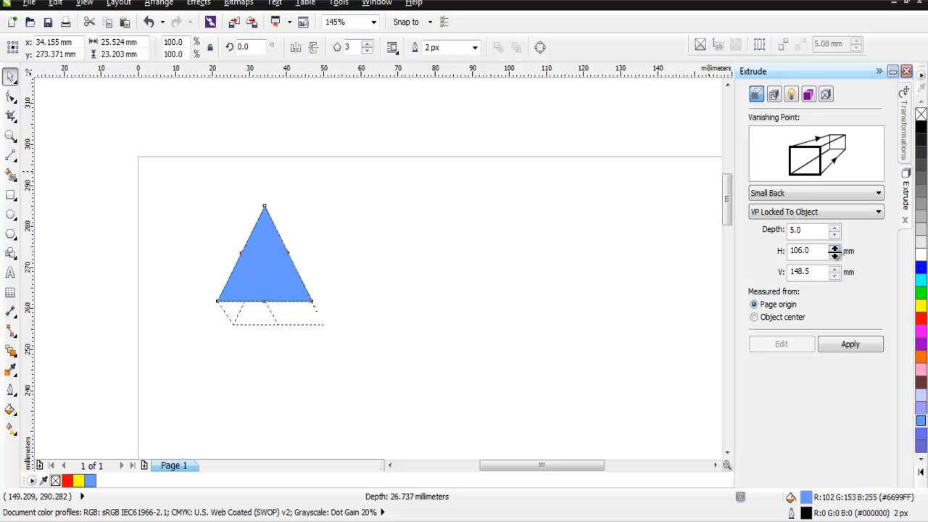
click(836, 253)
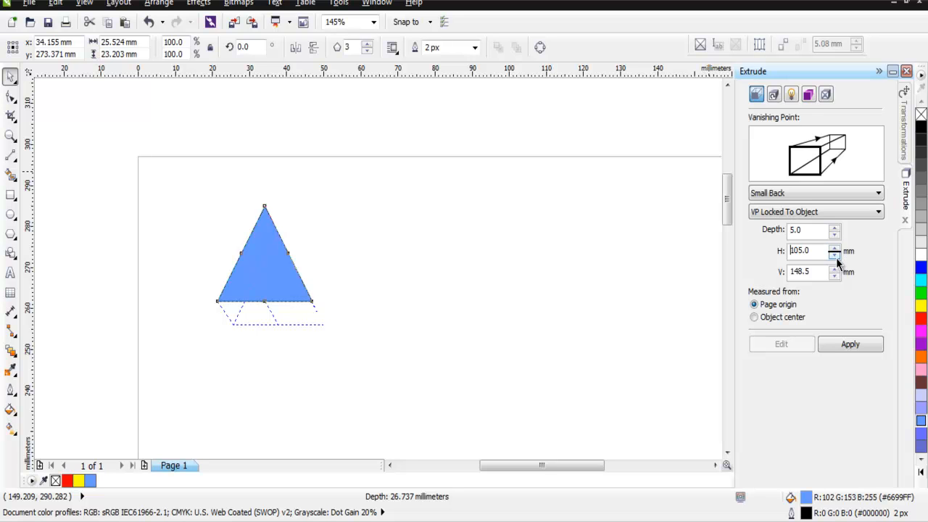
click(835, 276)
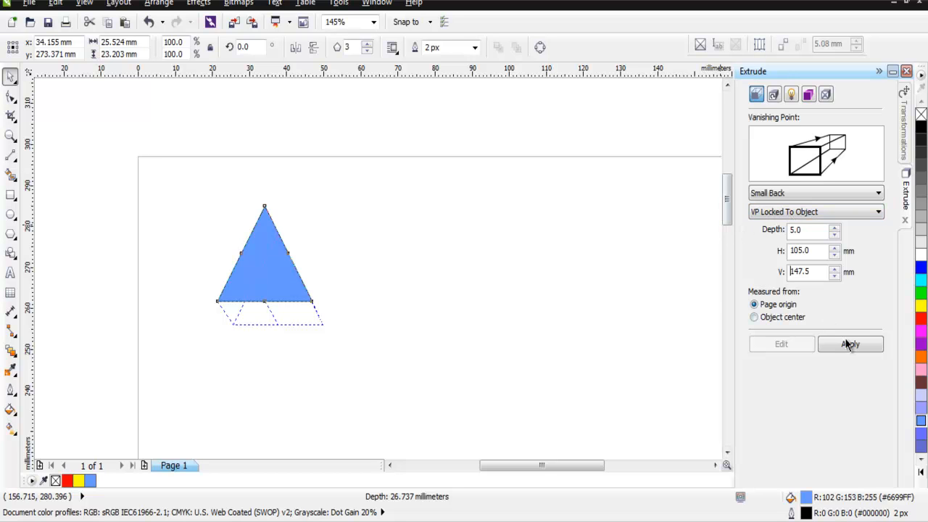
click(850, 344)
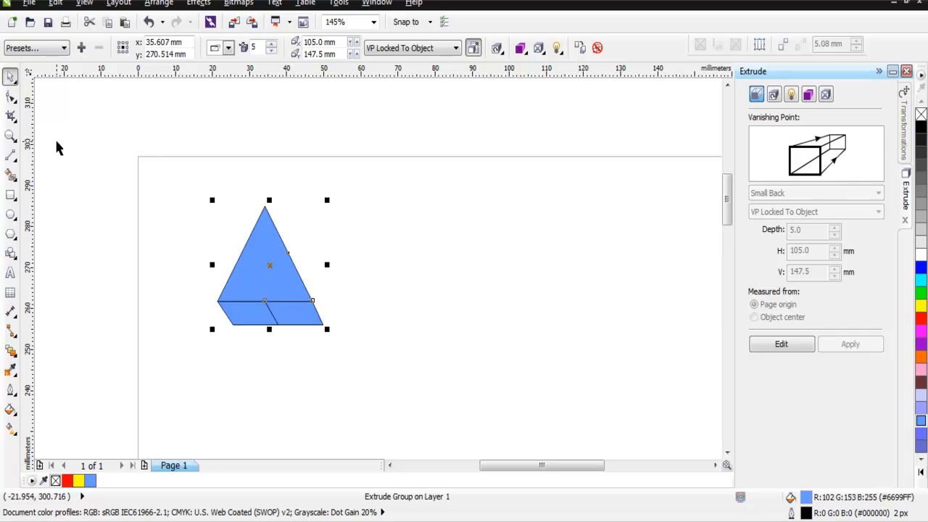
Select the extruded triangle group and start editing its extrusion
click(348, 341)
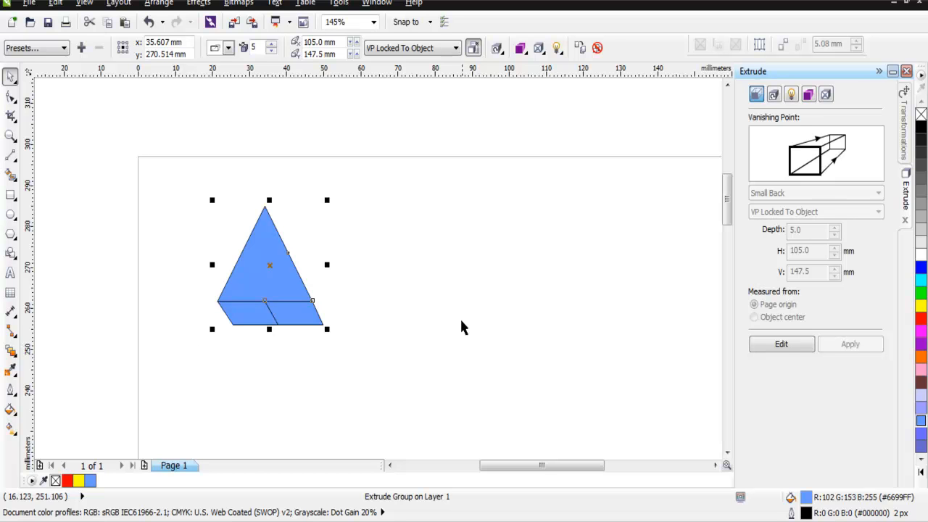
mouse_move(302, 316)
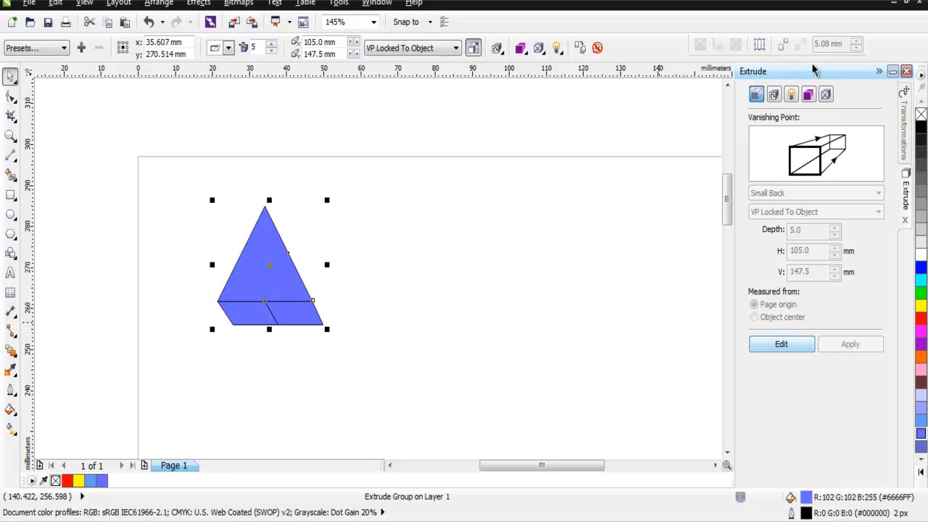
click(809, 95)
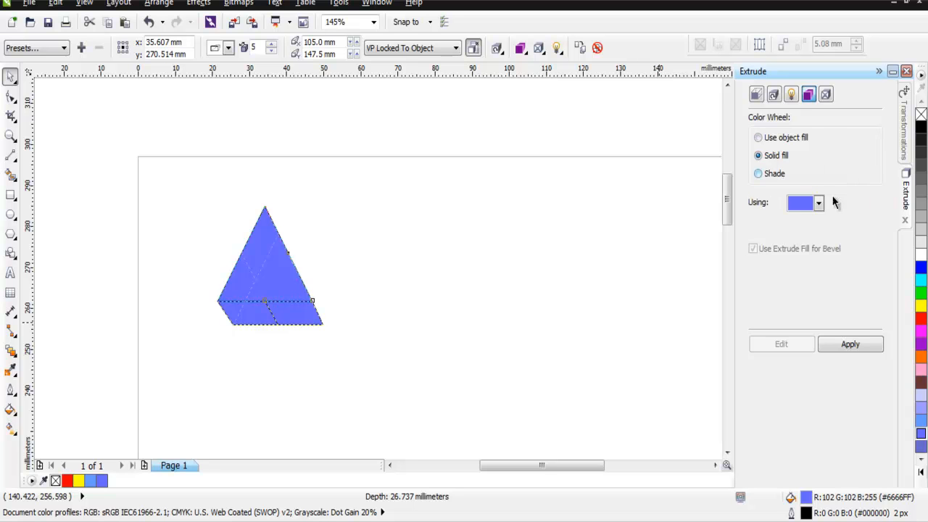
Give the extruded side a solid dark blue fill and reselect the group
click(818, 203)
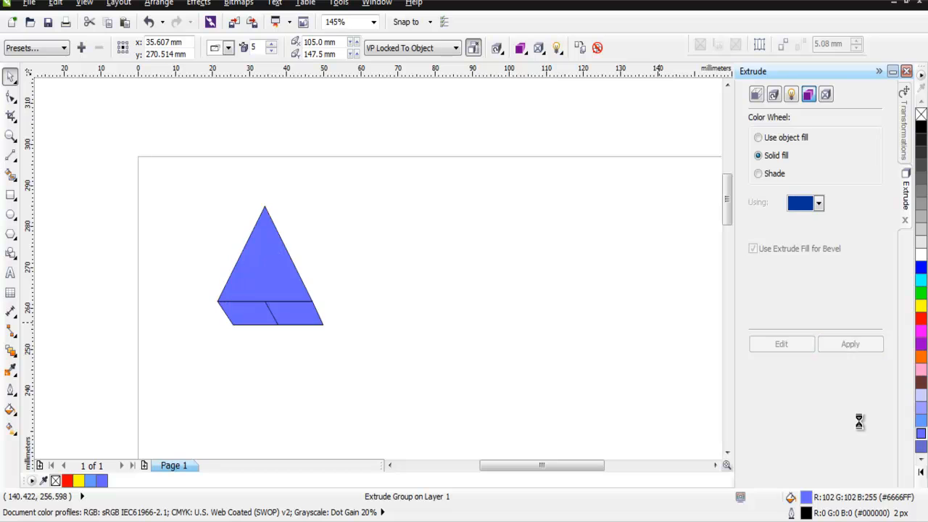
click(429, 345)
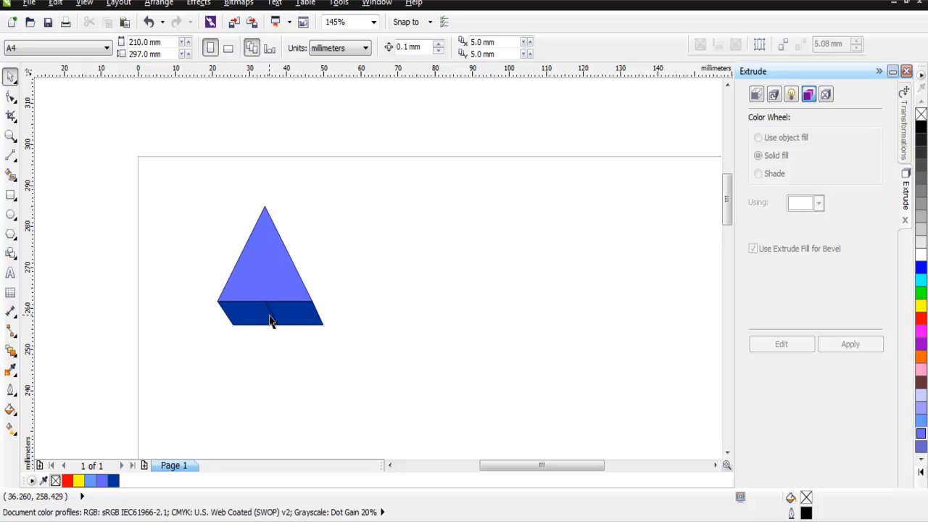
mouse_move(267, 253)
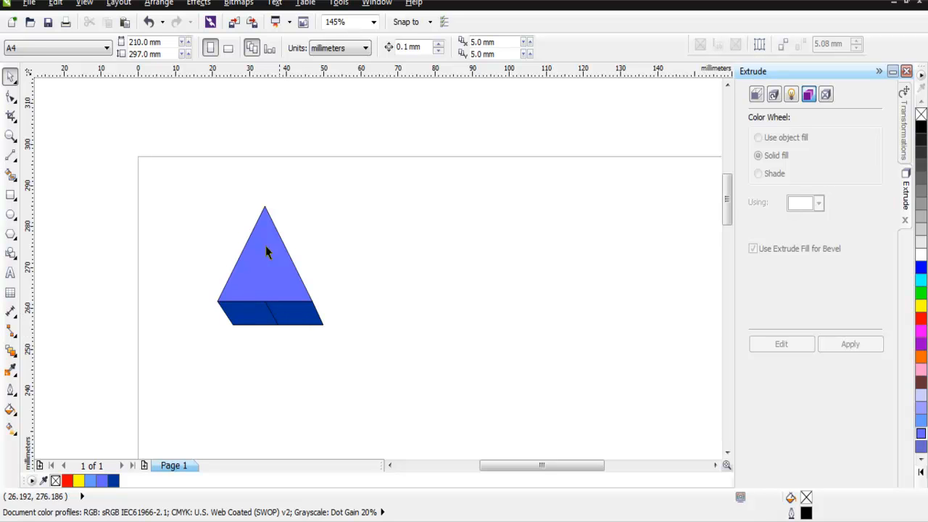
mouse_move(273, 287)
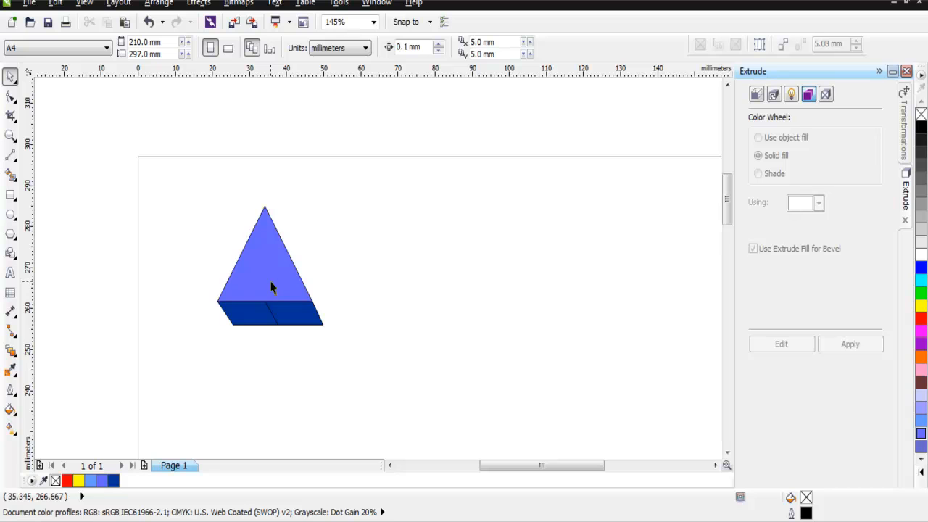
mouse_move(355, 370)
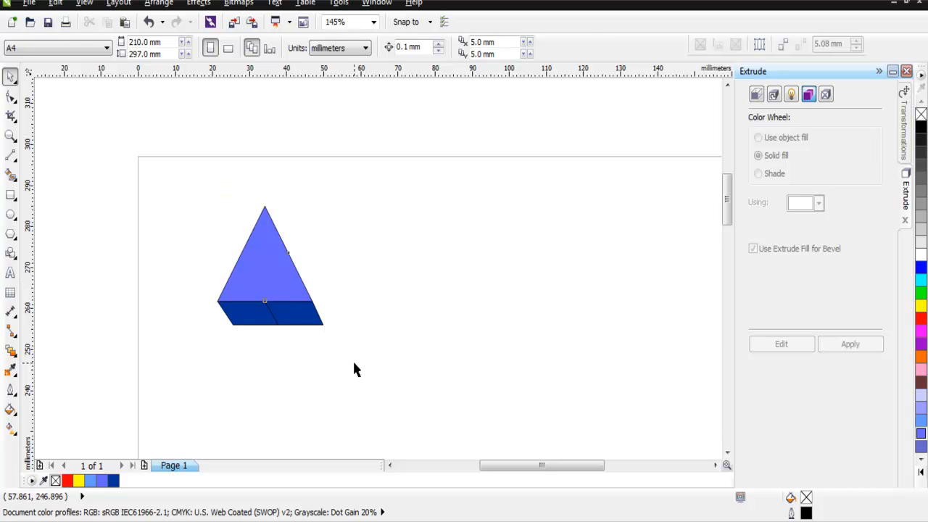
click(268, 264)
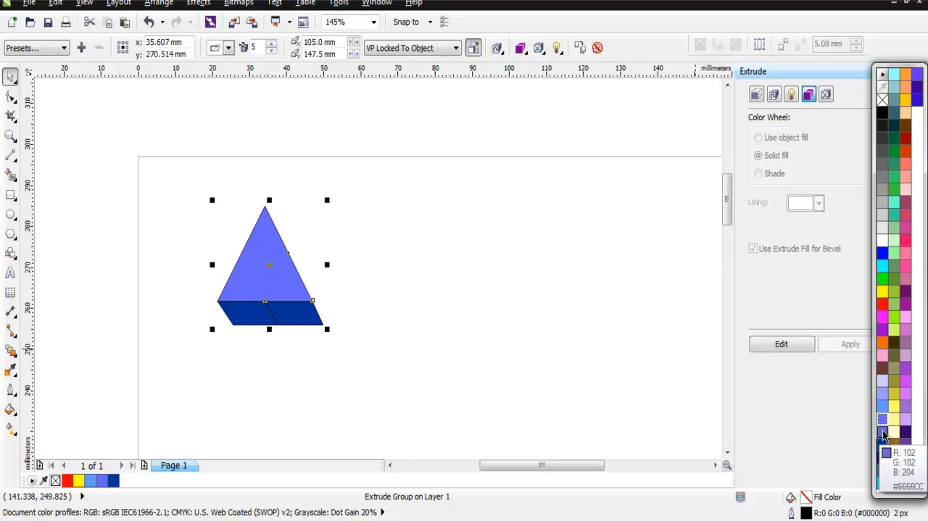
mouse_move(882, 370)
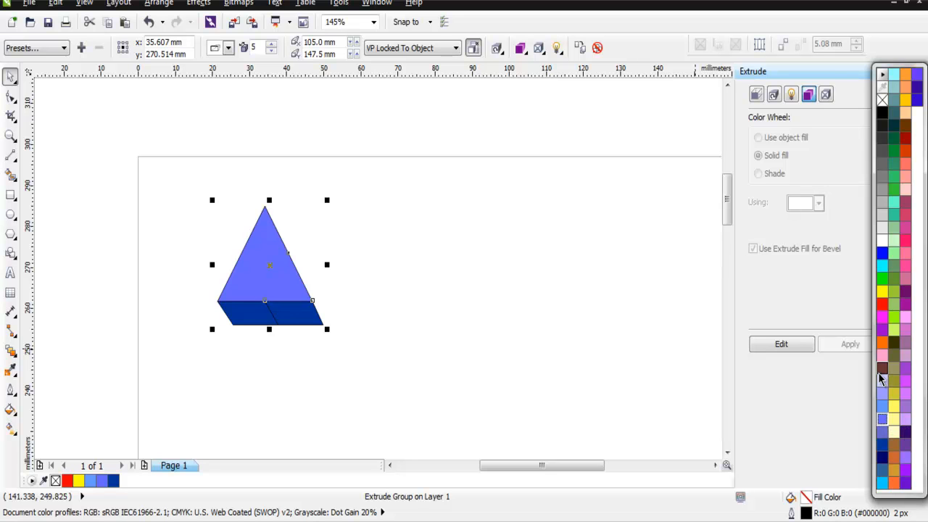
mouse_move(883, 389)
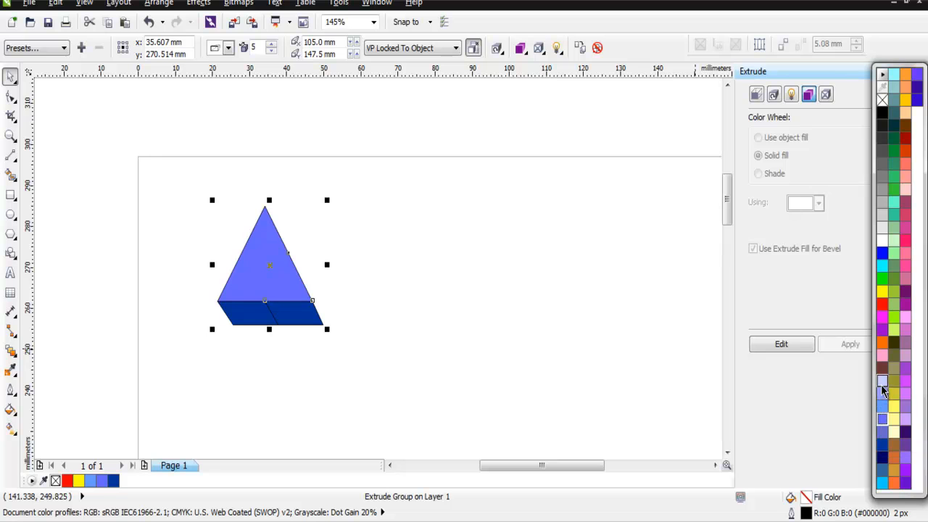
Colour the extruded triangle's outline pale lavender (#CCCCFF) and deselect it
click(882, 383)
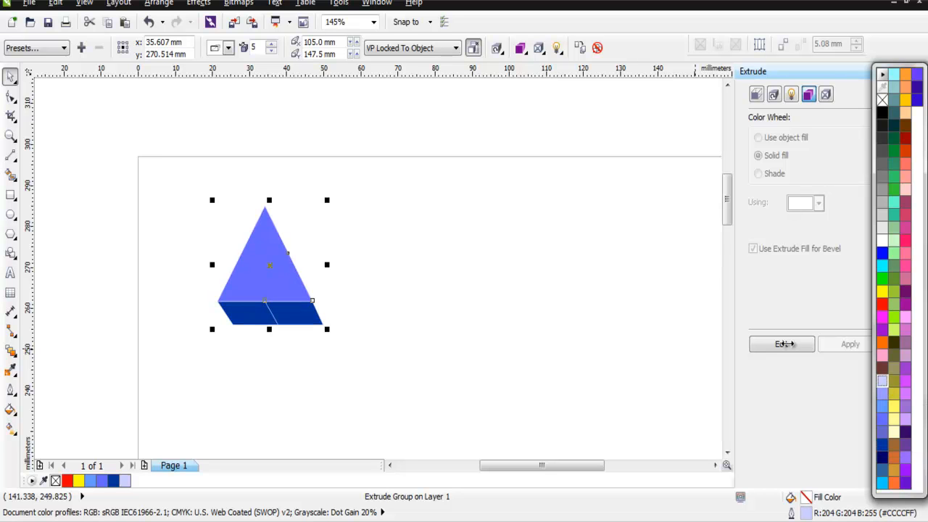
click(558, 342)
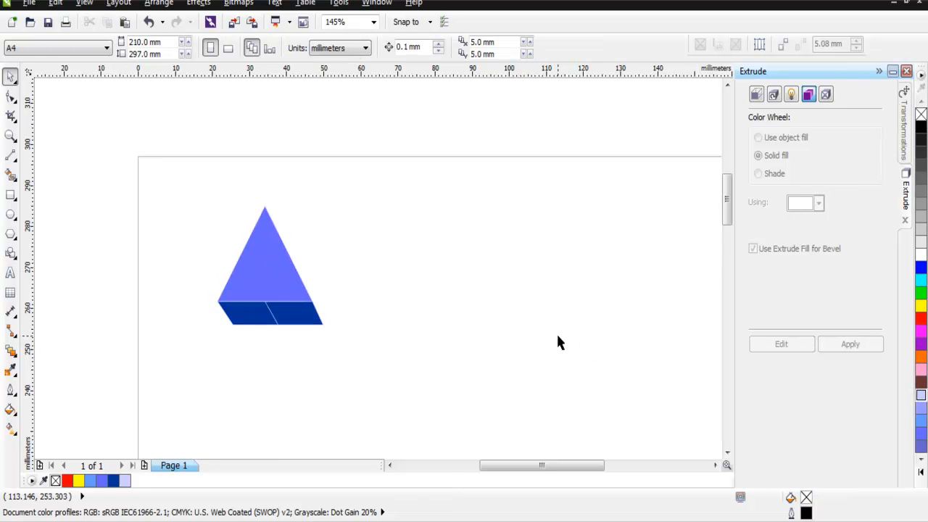
mouse_move(253, 335)
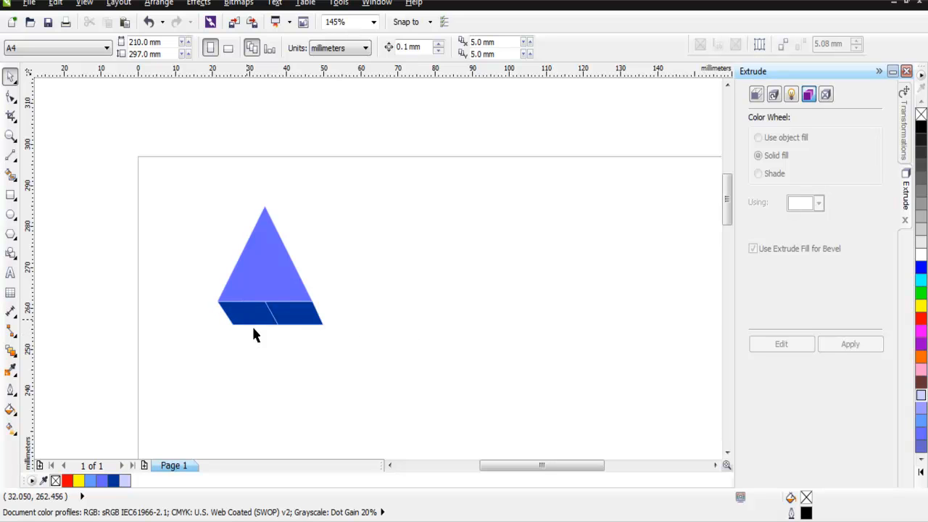
mouse_move(336, 342)
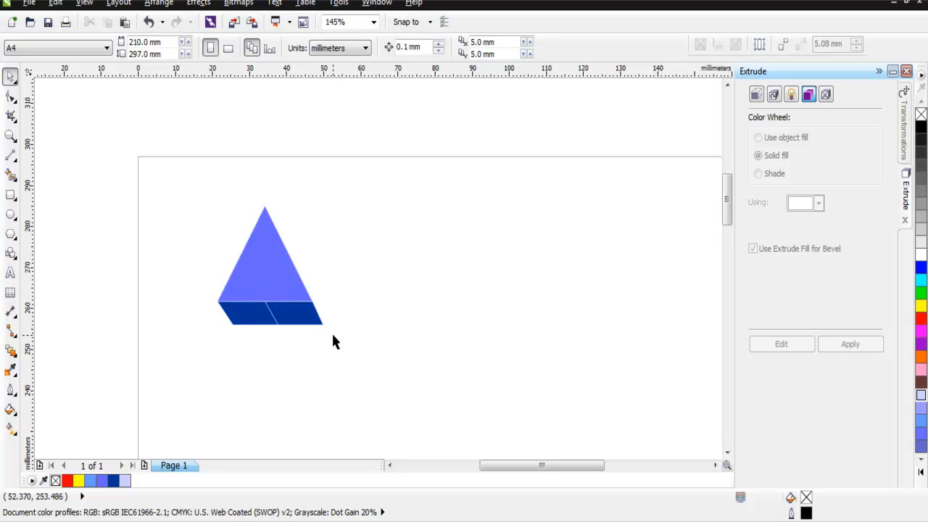
mouse_move(415, 341)
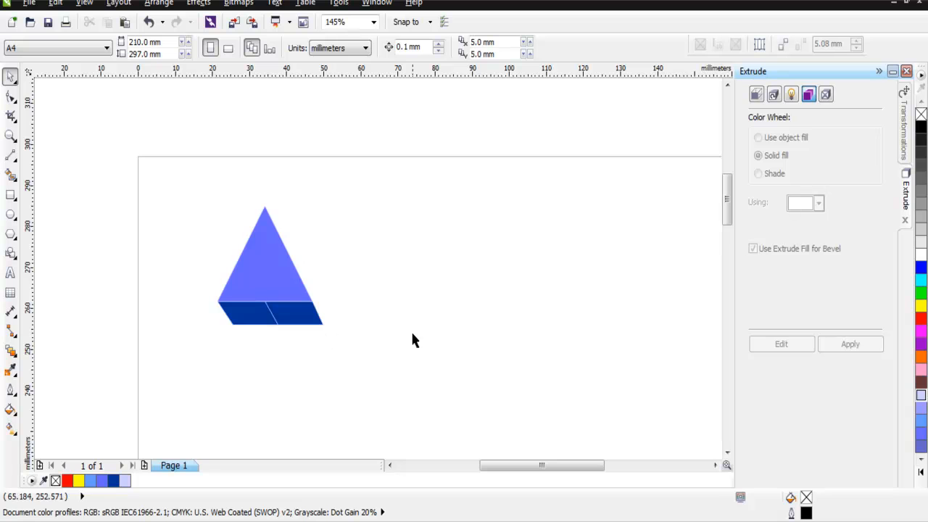
mouse_move(414, 327)
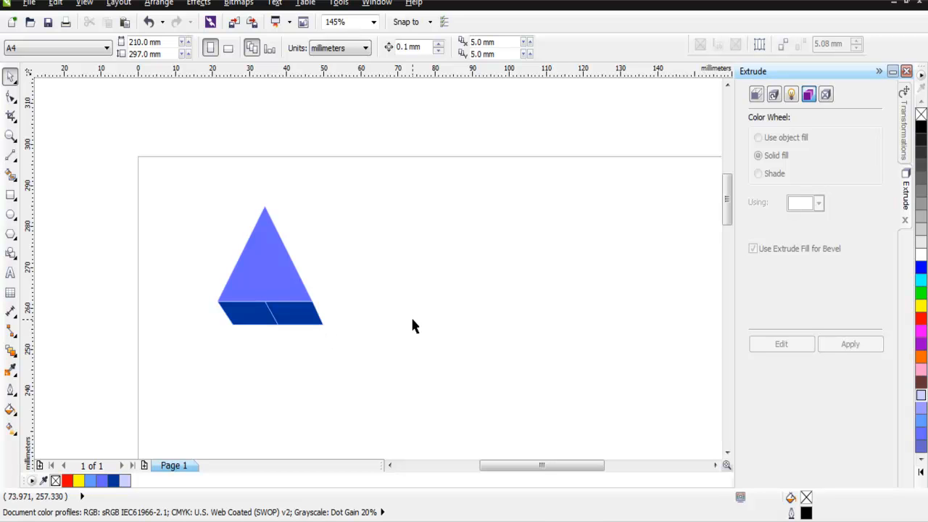
mouse_move(392, 288)
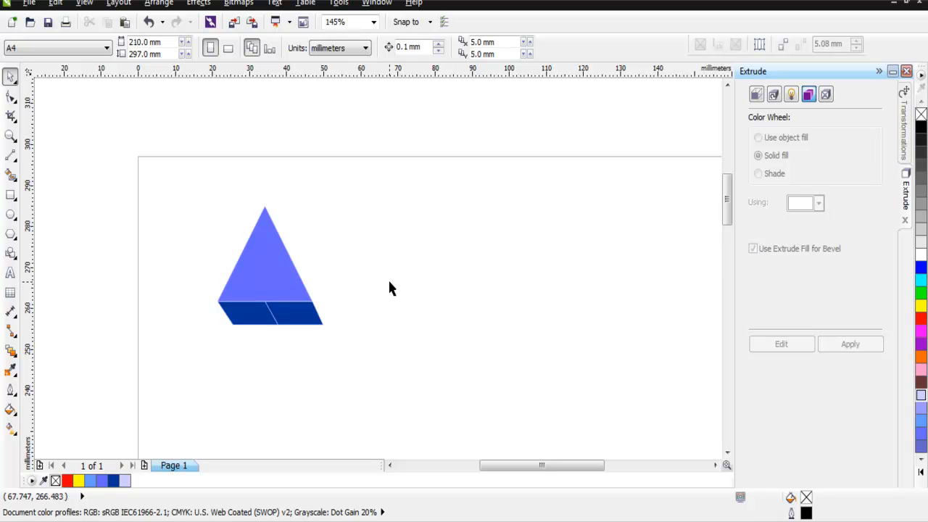
mouse_move(328, 332)
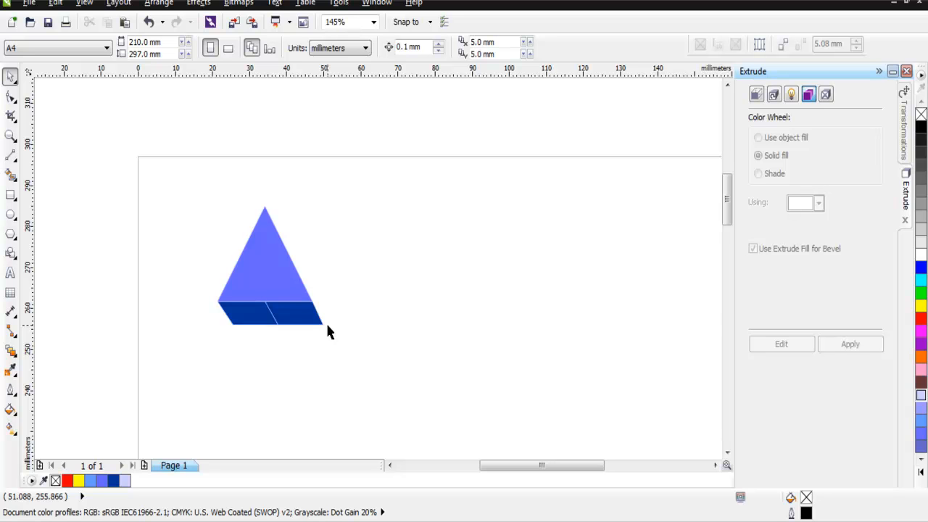
mouse_move(355, 349)
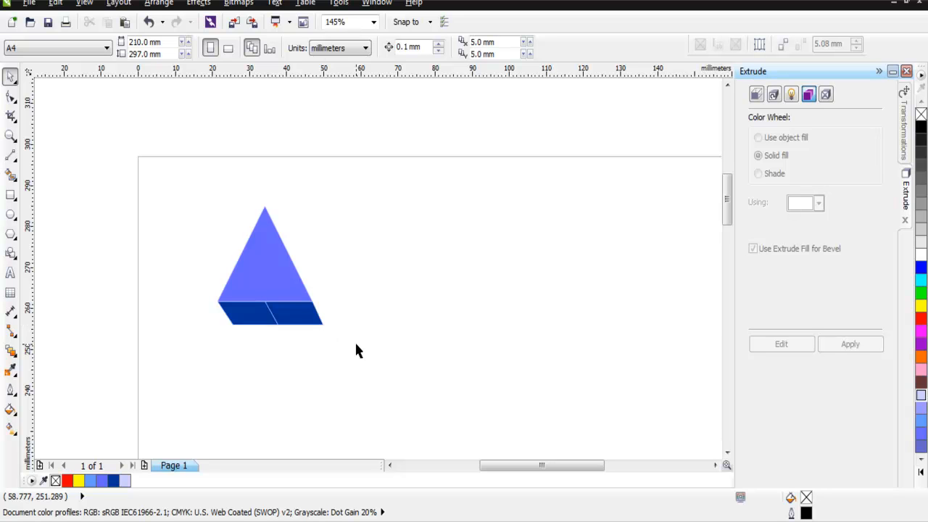